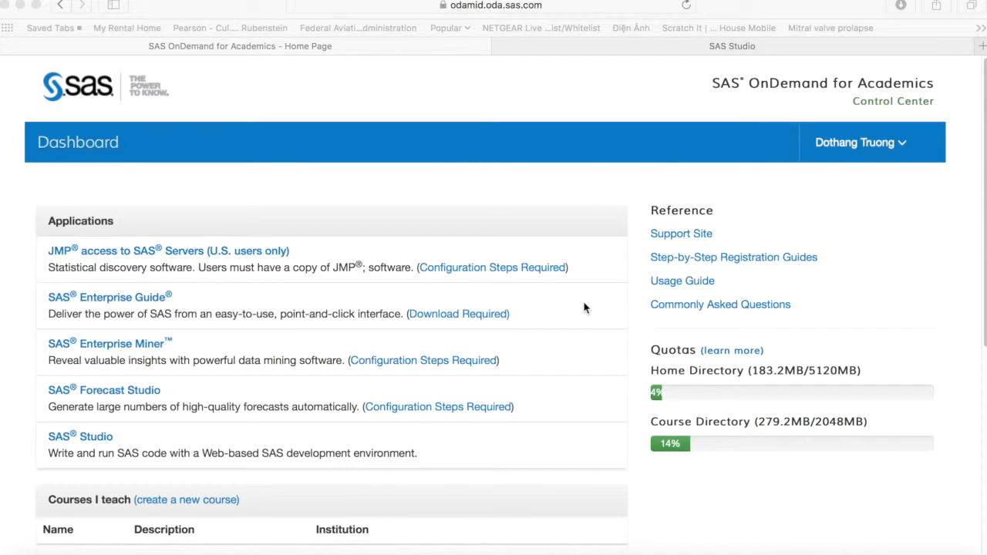
mouse_move(788, 531)
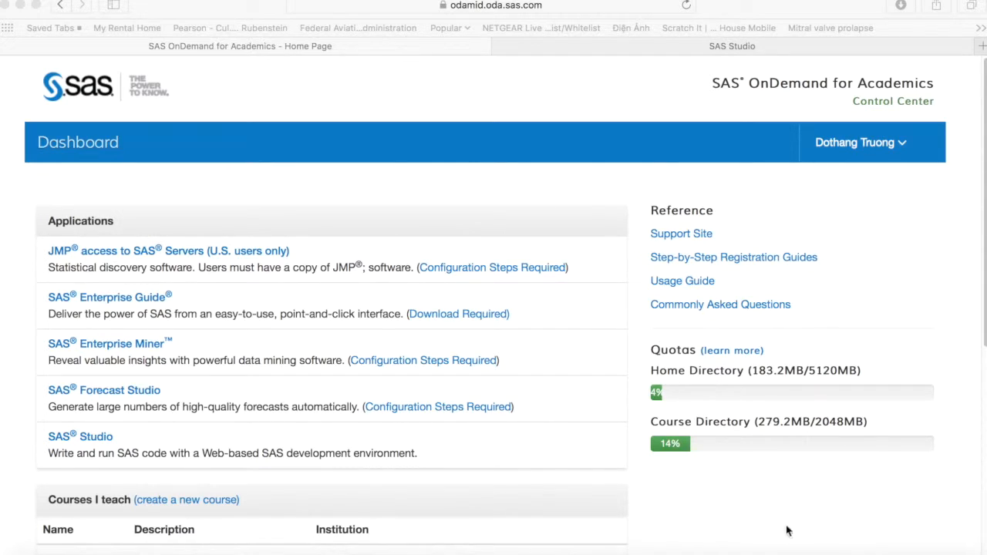
- Switch from Enterprise Miner to SAS Studio and inspect the Ch2 folder and its actions
left_click(108, 343)
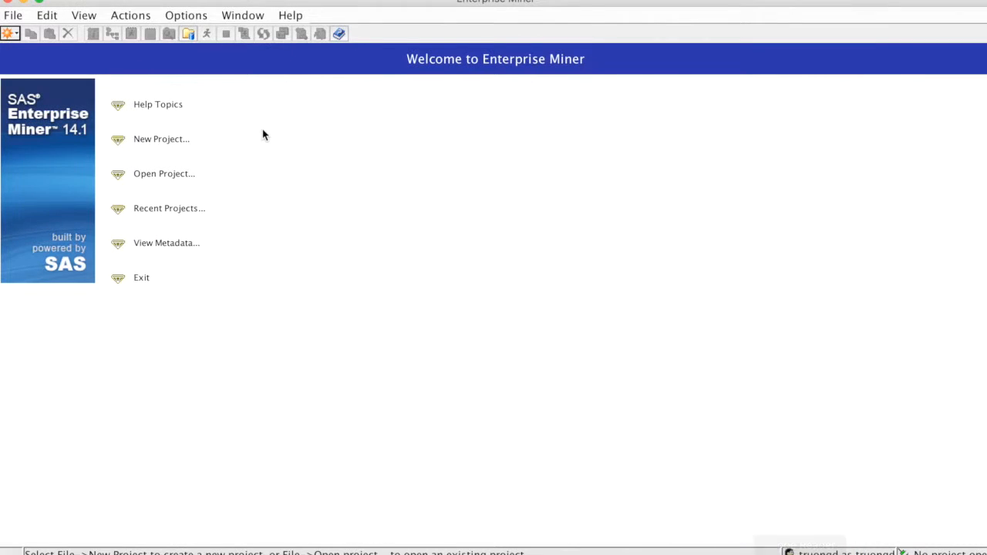
mouse_move(225, 129)
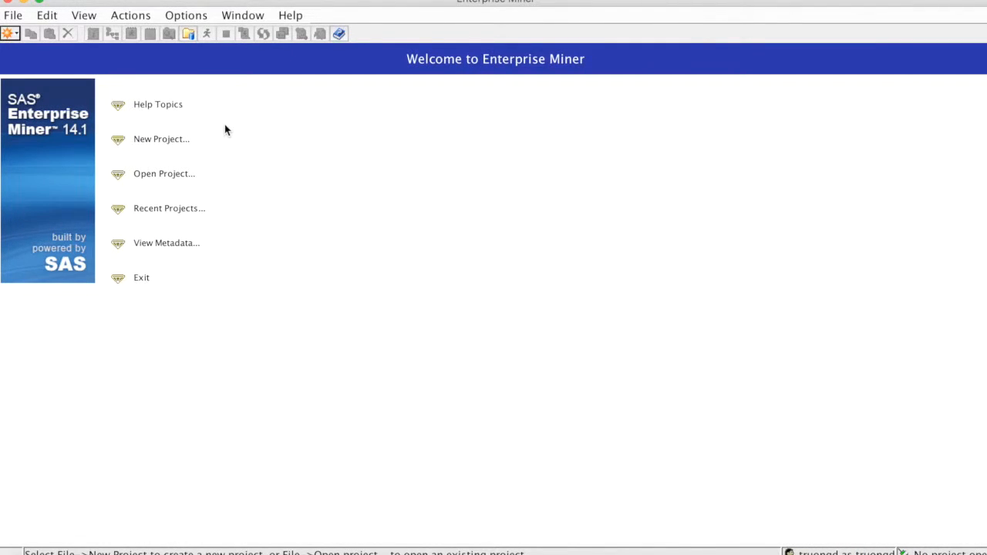
mouse_move(232, 112)
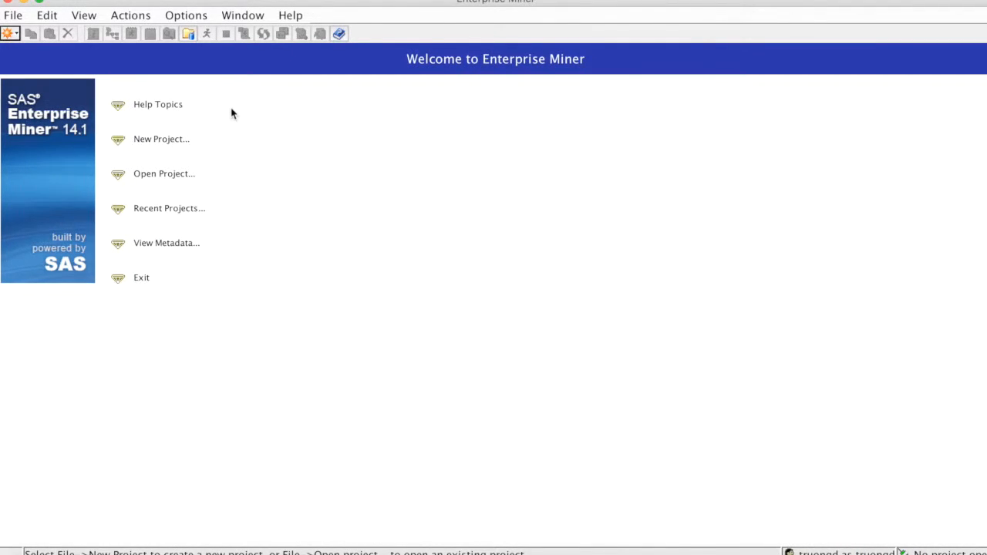
mouse_move(205, 105)
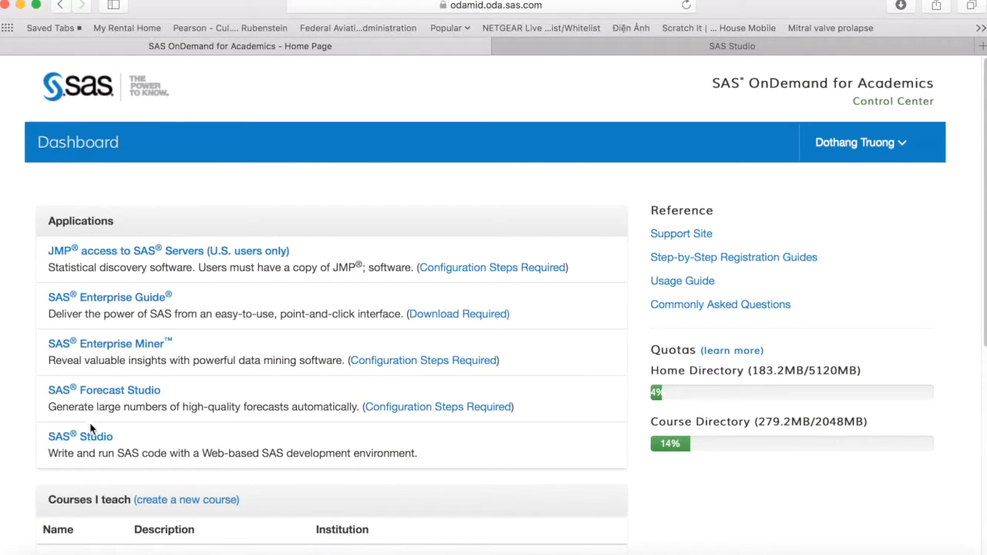
mouse_move(270, 175)
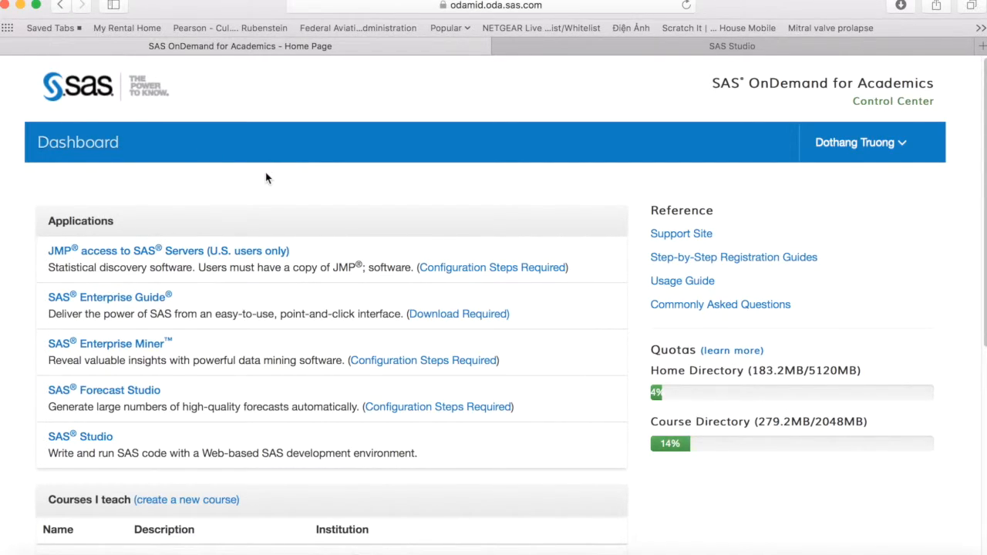
mouse_move(80, 312)
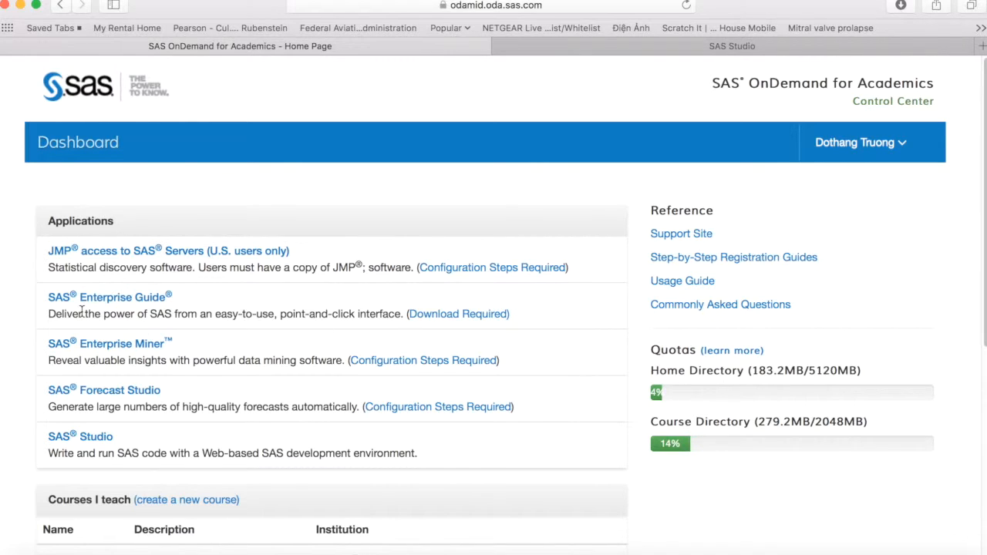
mouse_move(144, 446)
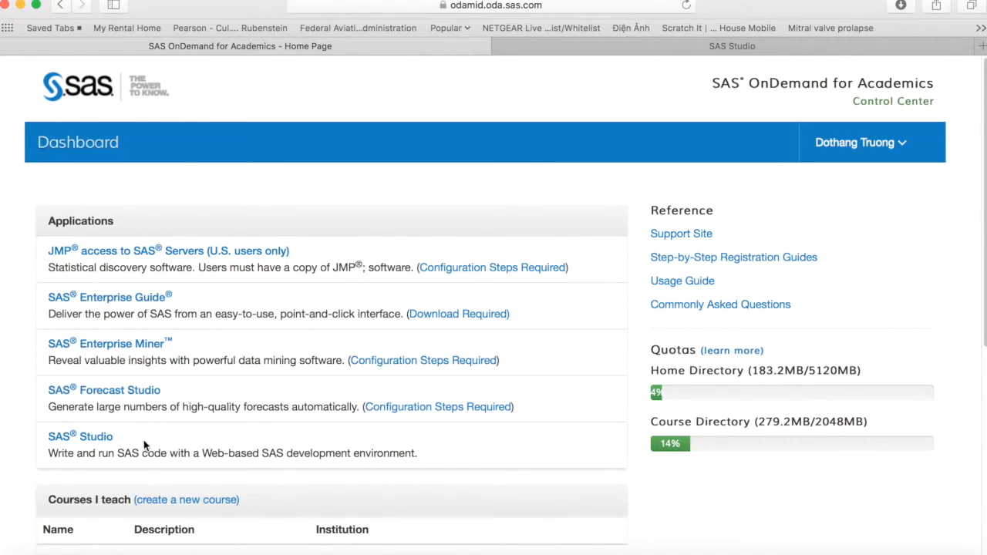
mouse_move(80, 436)
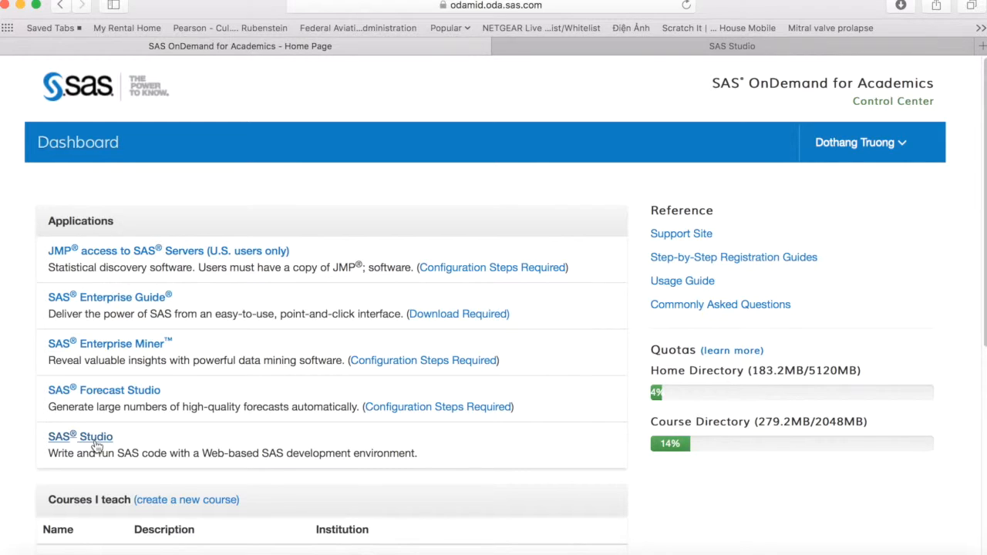
mouse_move(398, 185)
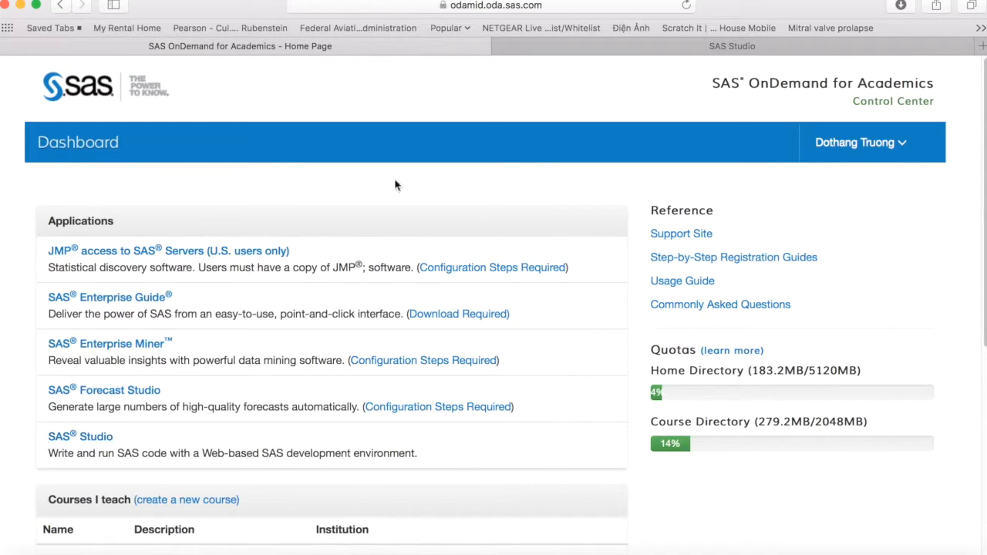
left_click(731, 47)
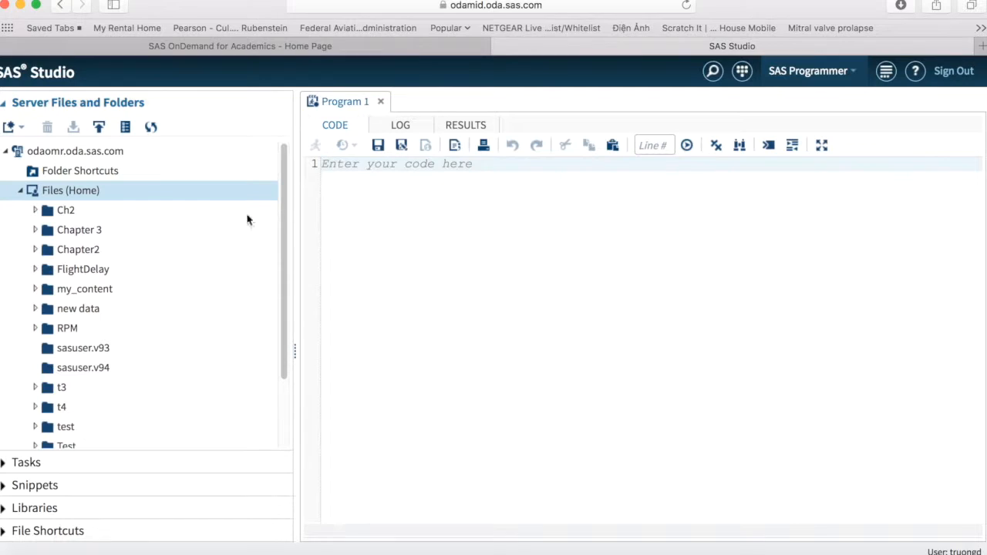
mouse_move(274, 238)
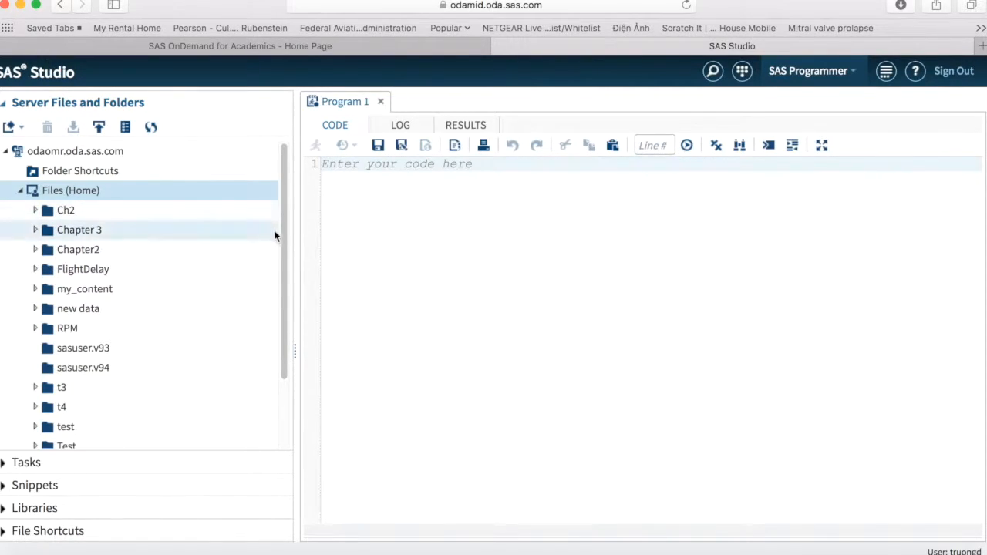
mouse_move(188, 268)
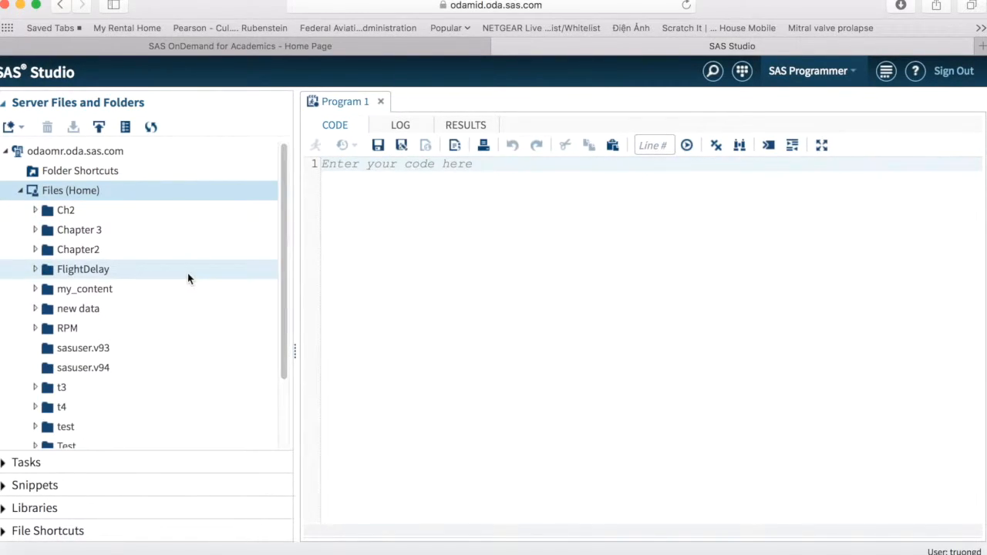
mouse_move(163, 271)
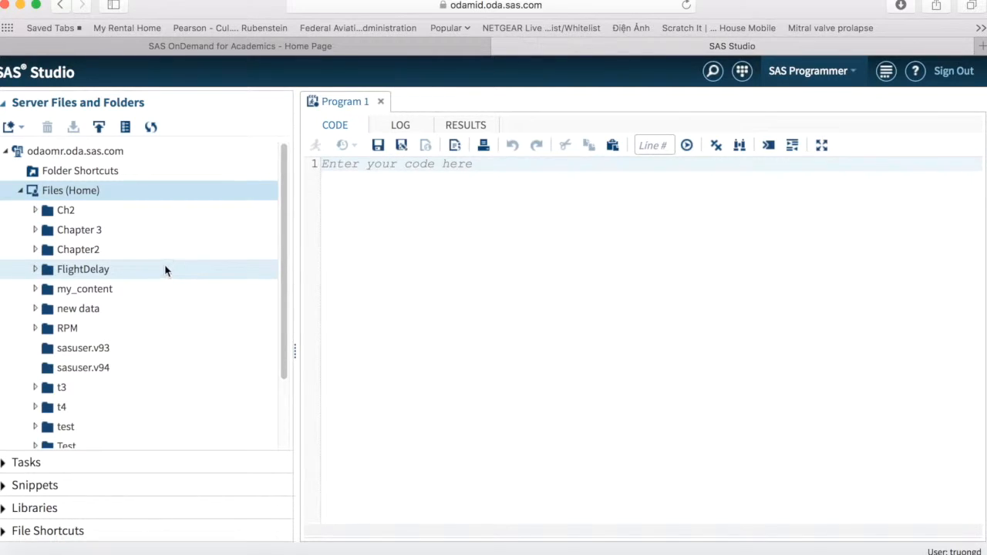
left_click(64, 210)
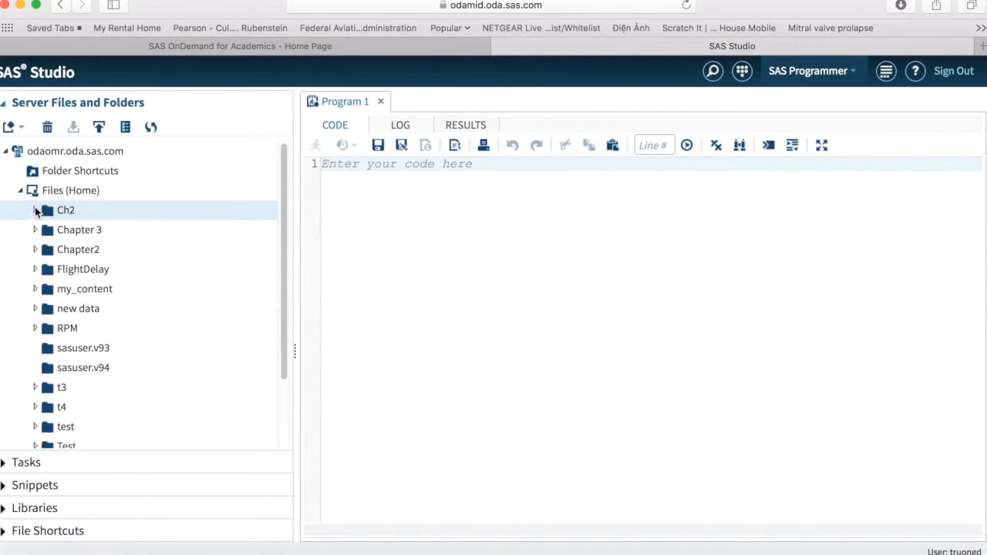
left_click(34, 210)
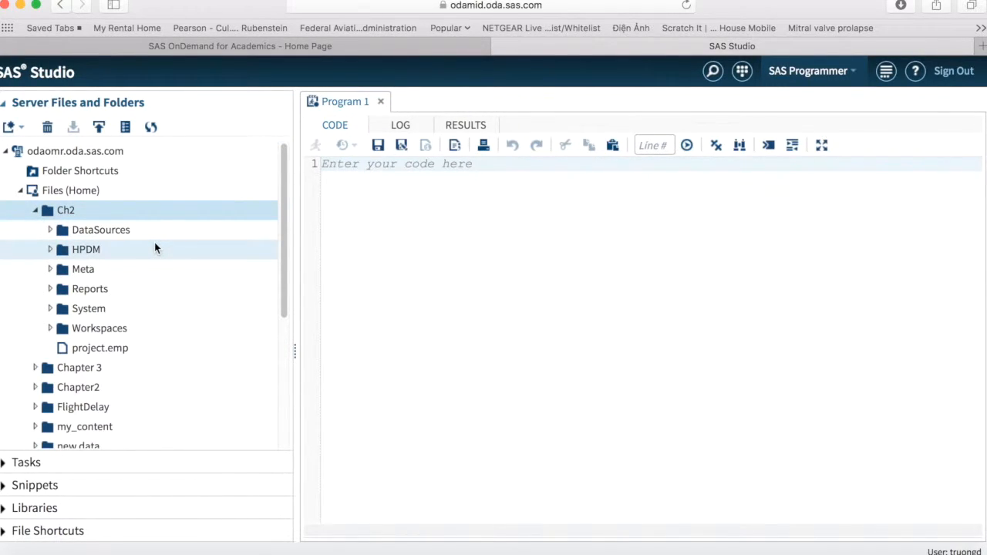
mouse_move(155, 259)
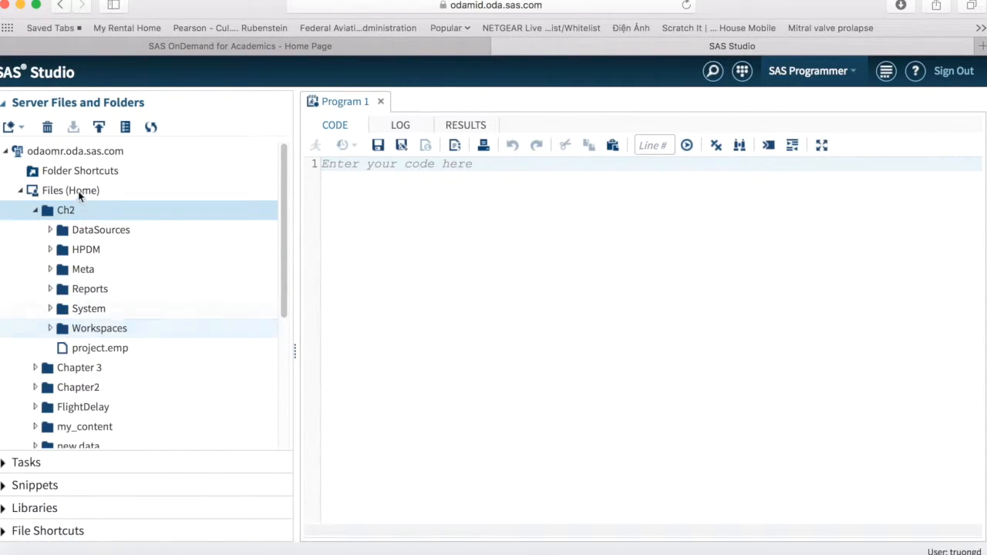
mouse_move(96, 216)
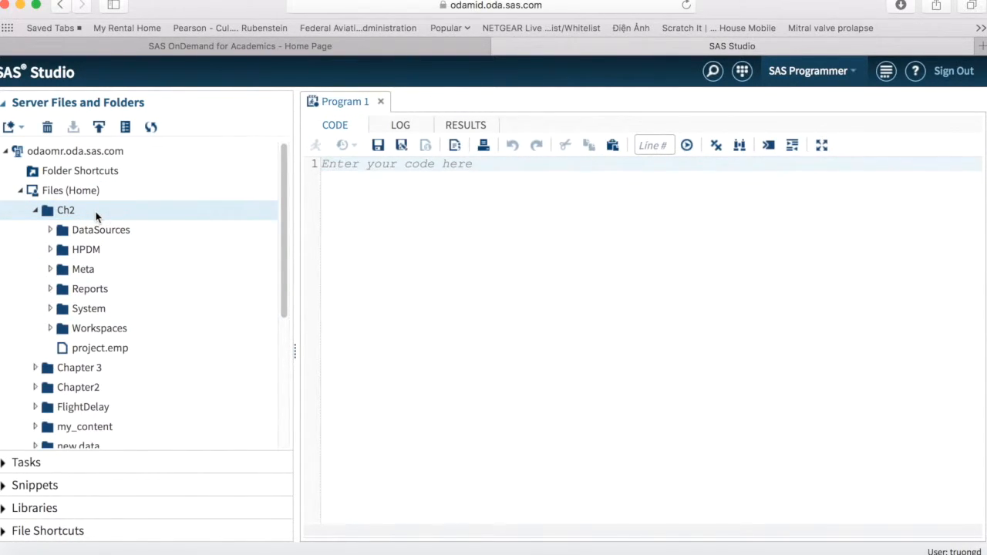
right_click(65, 210)
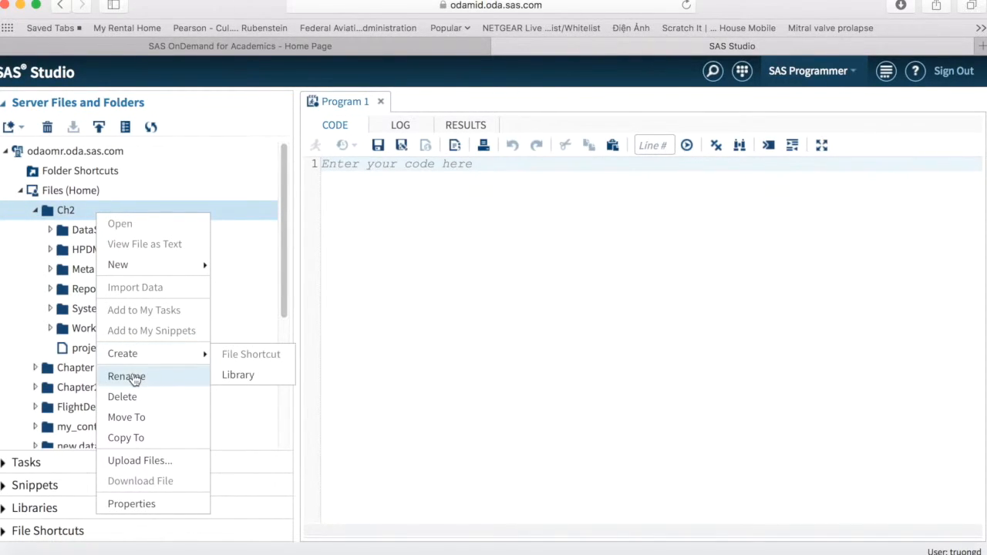
mouse_move(126, 438)
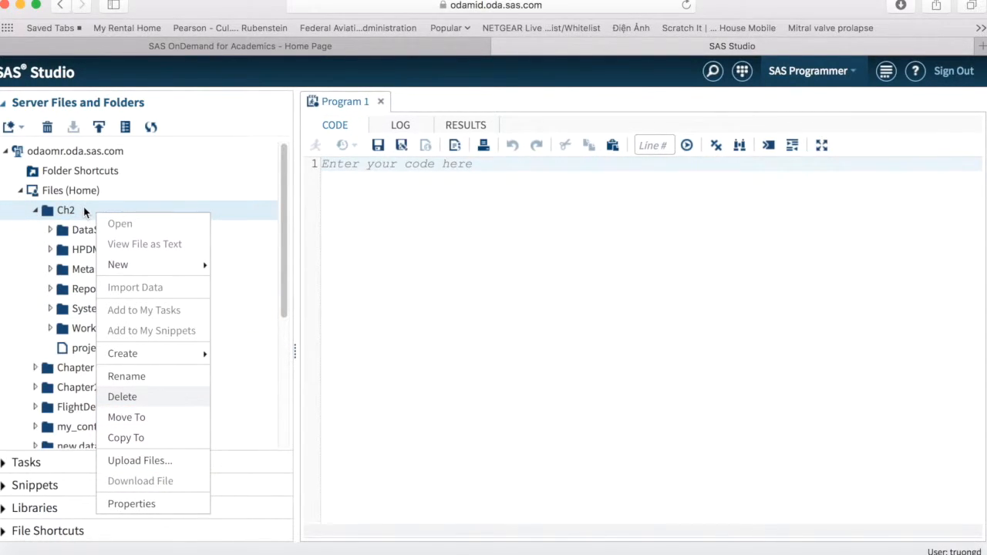
key("Escape")
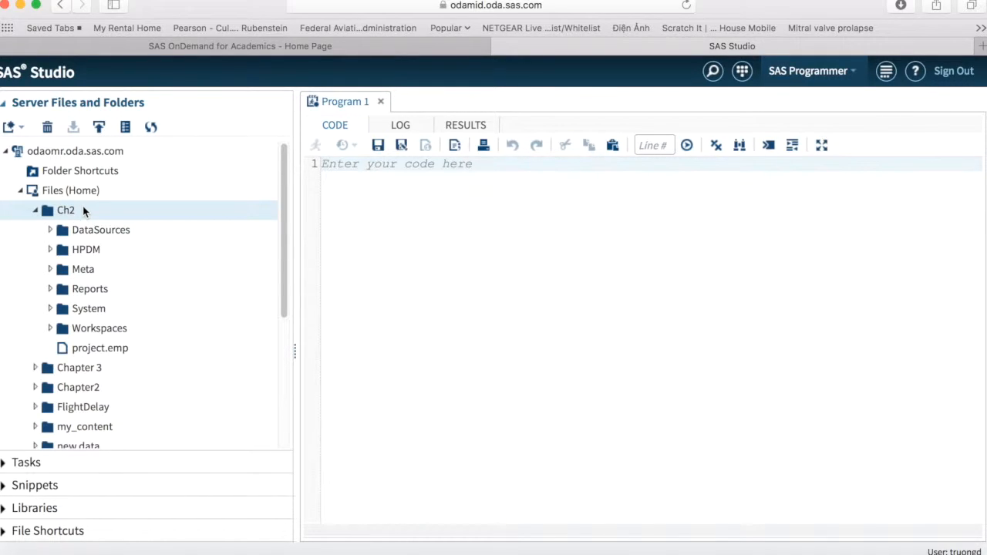
mouse_move(147, 213)
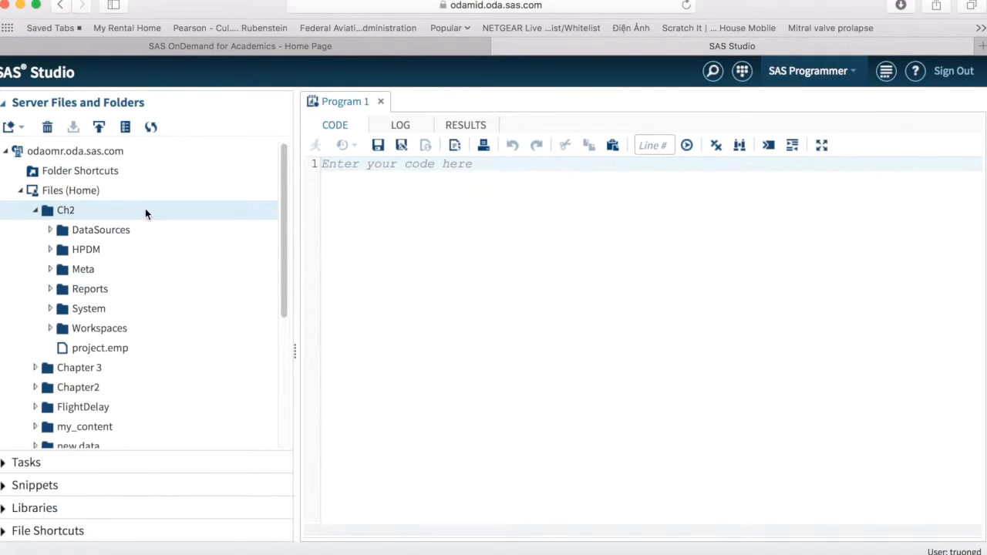
mouse_move(138, 218)
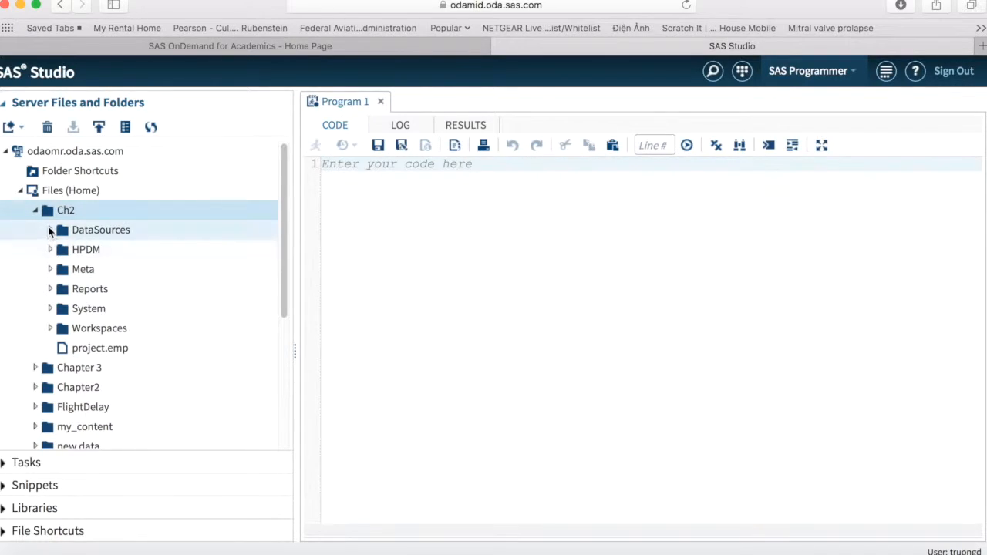
- Select the Files (Home) folder to show its file tree
scroll("down", 3)
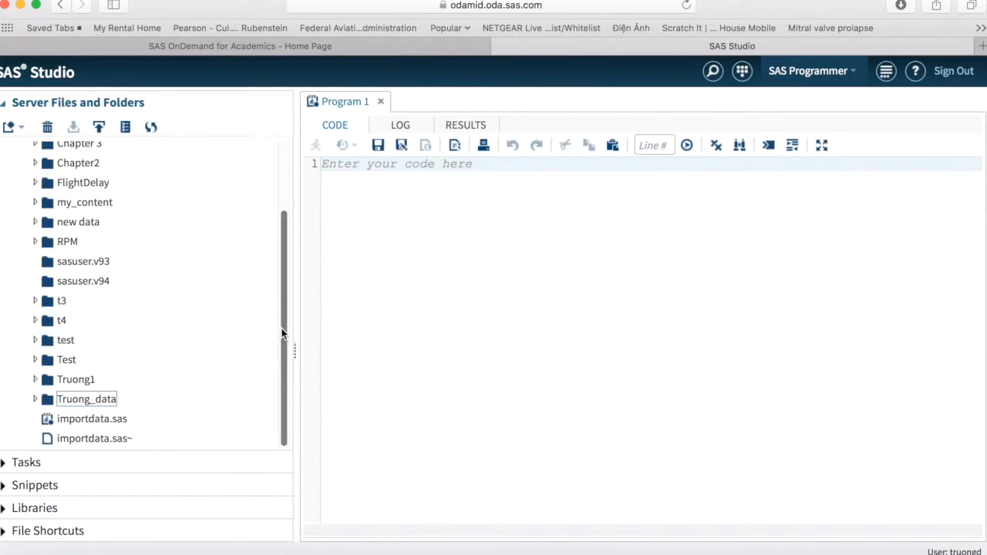
scroll("up", 3)
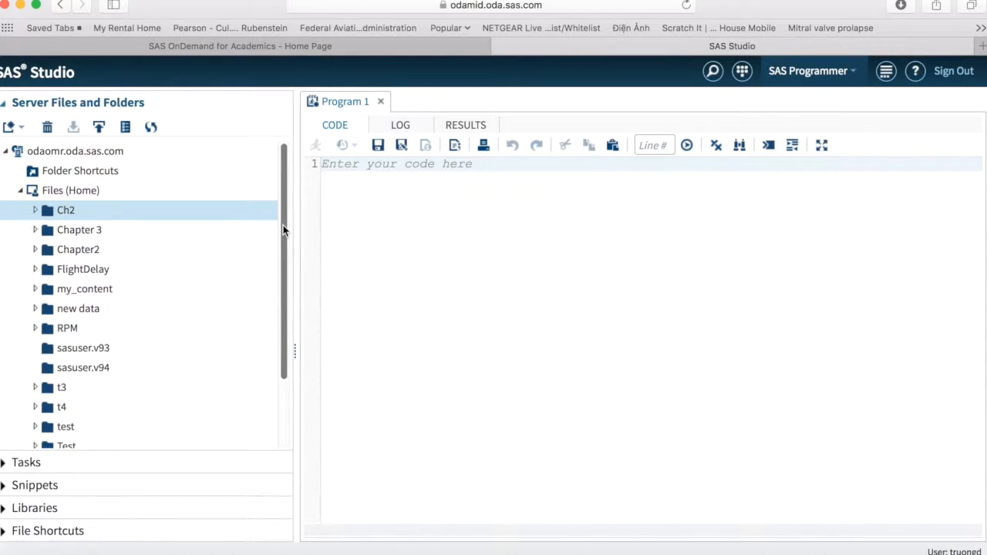
left_click(71, 189)
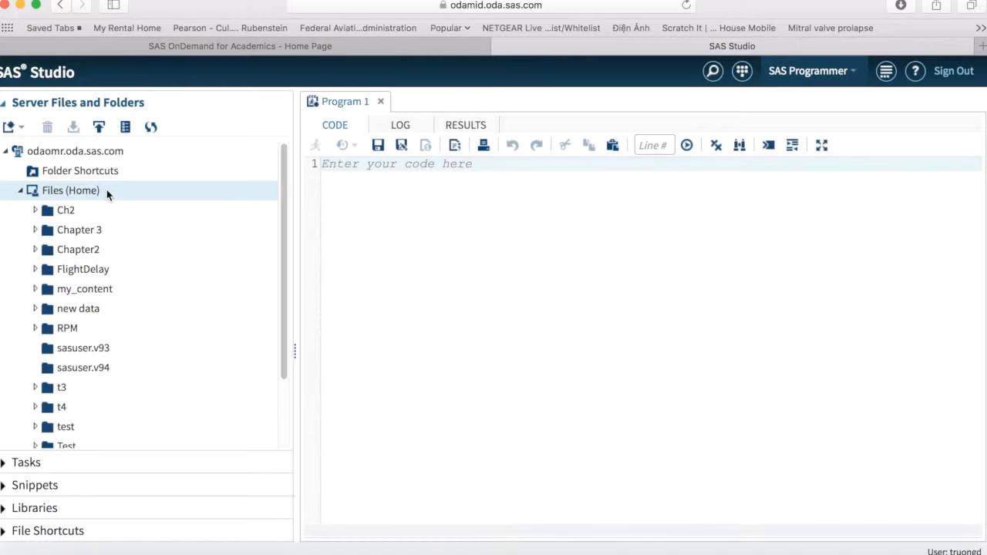
right_click(71, 191)
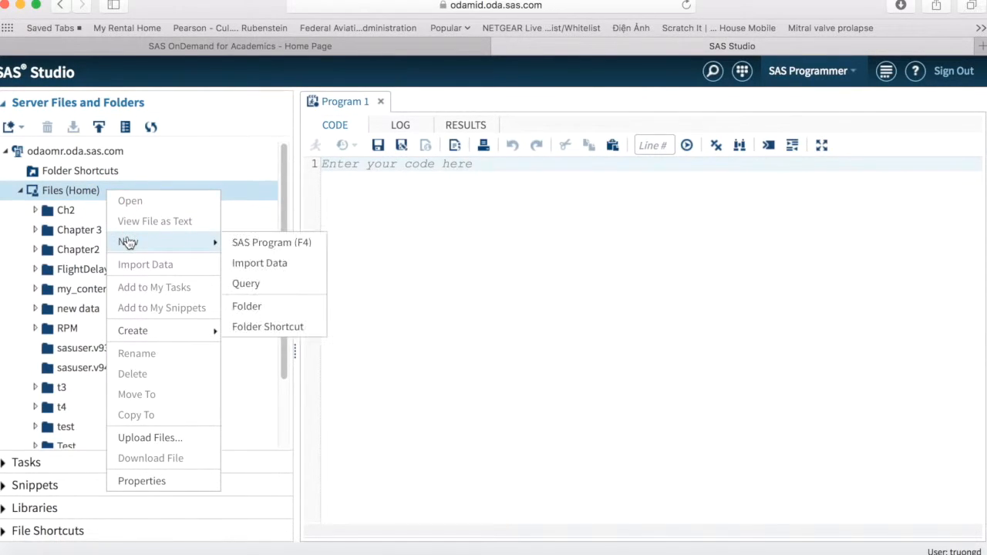
left_click(246, 305)
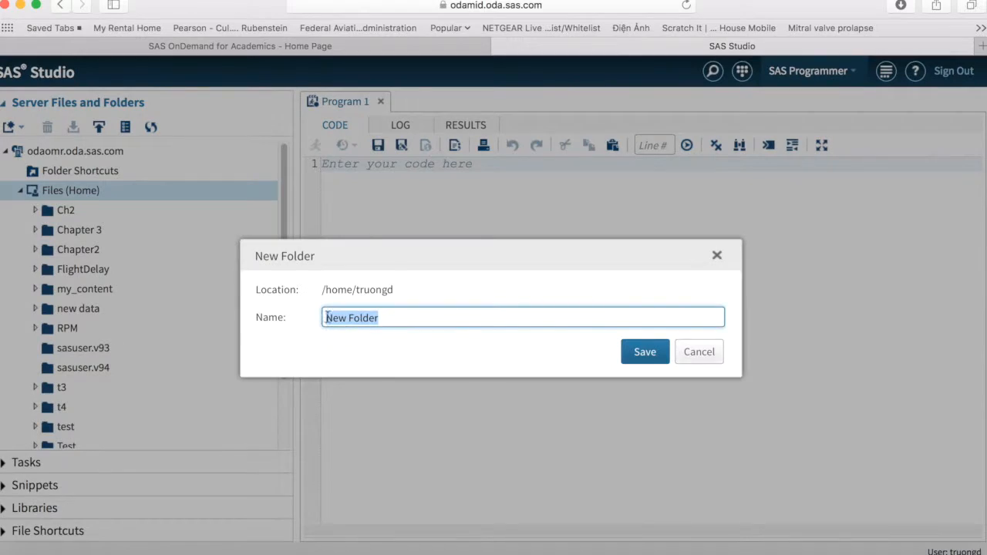
mouse_move(598, 323)
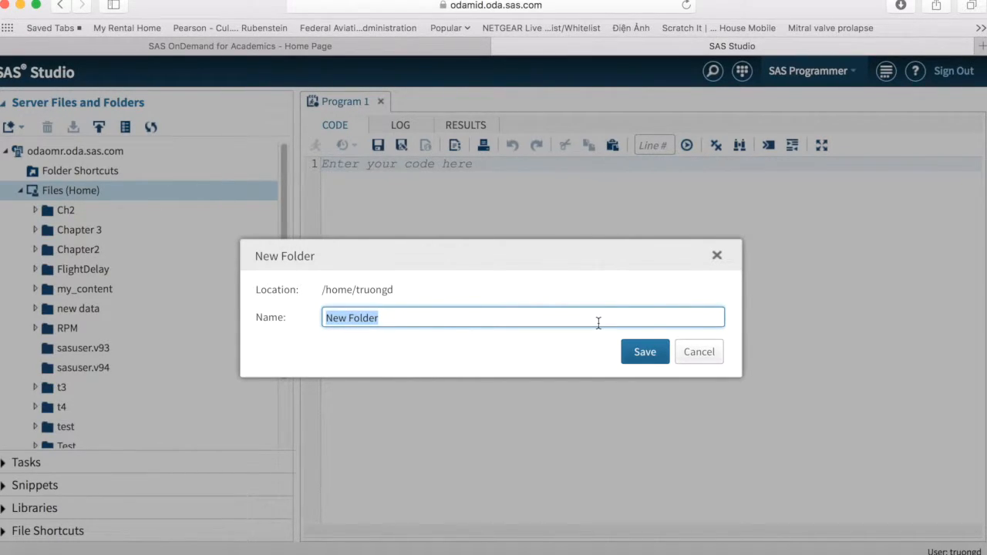
type("Dataset")
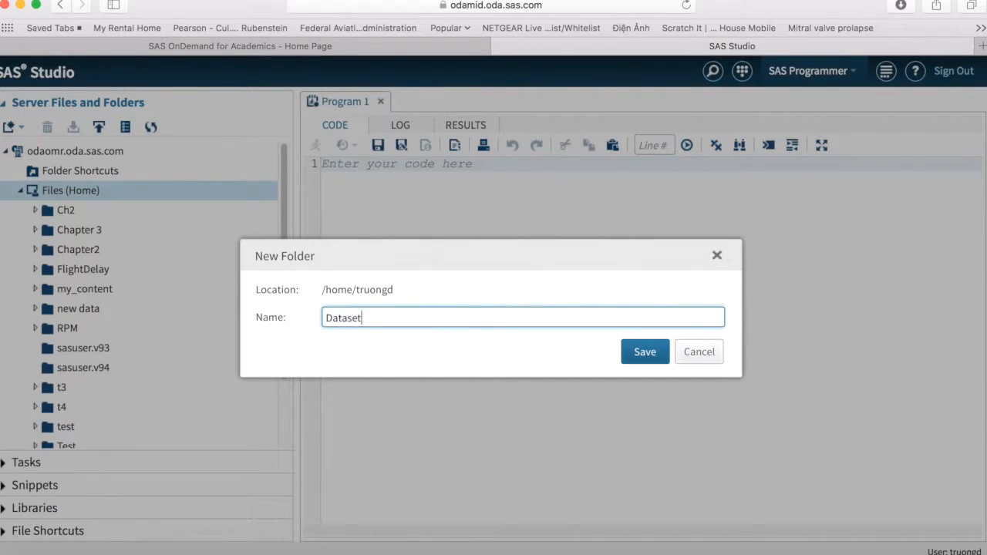
mouse_move(644, 352)
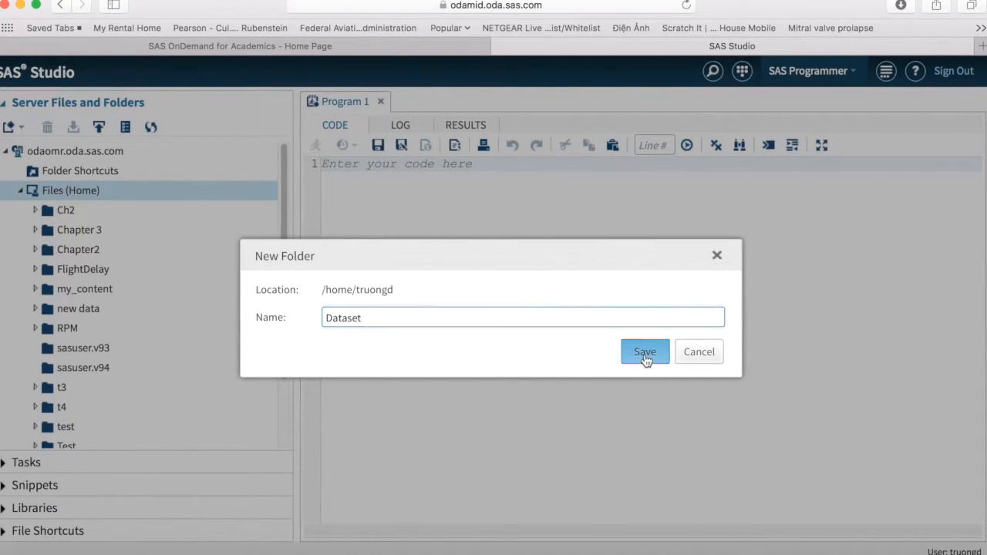
left_click(644, 352)
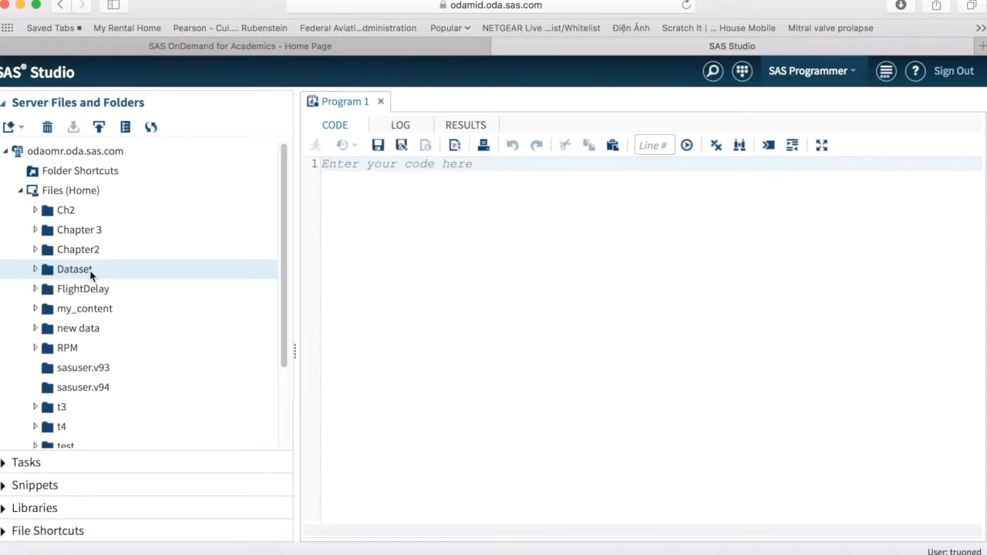
mouse_move(40, 275)
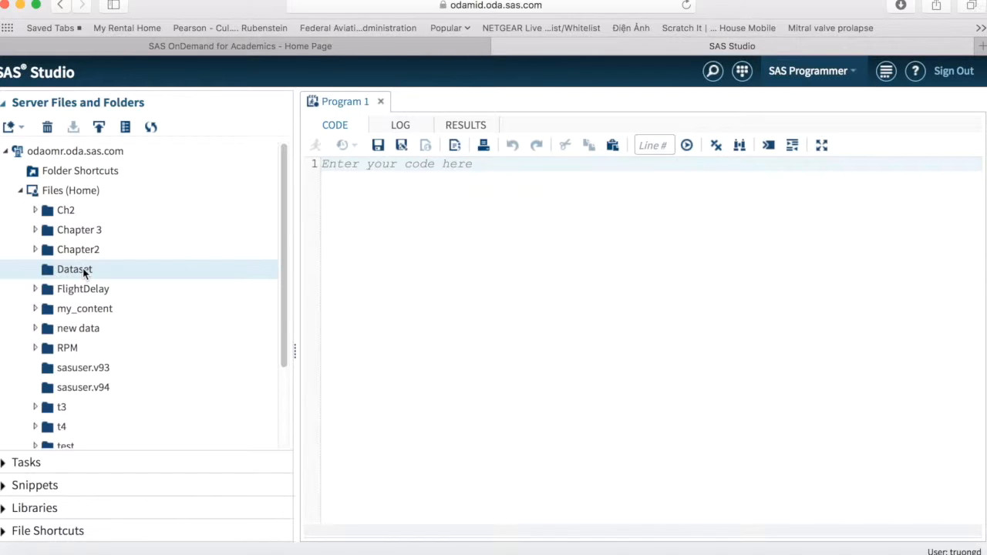
- Upload bank_customers.sas7bdat from the local computer into the Dataset server folder
right_click(74, 268)
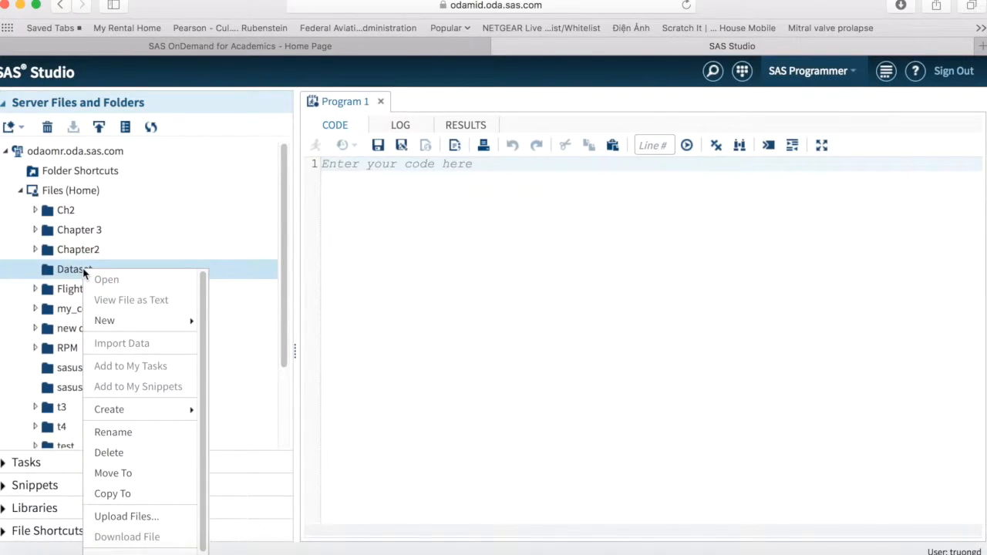
mouse_move(127, 516)
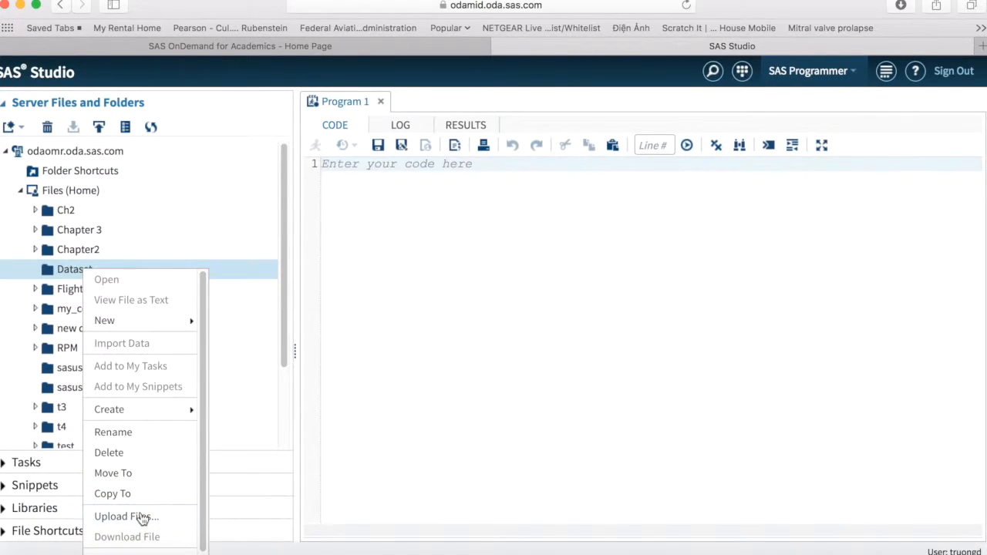
left_click(126, 515)
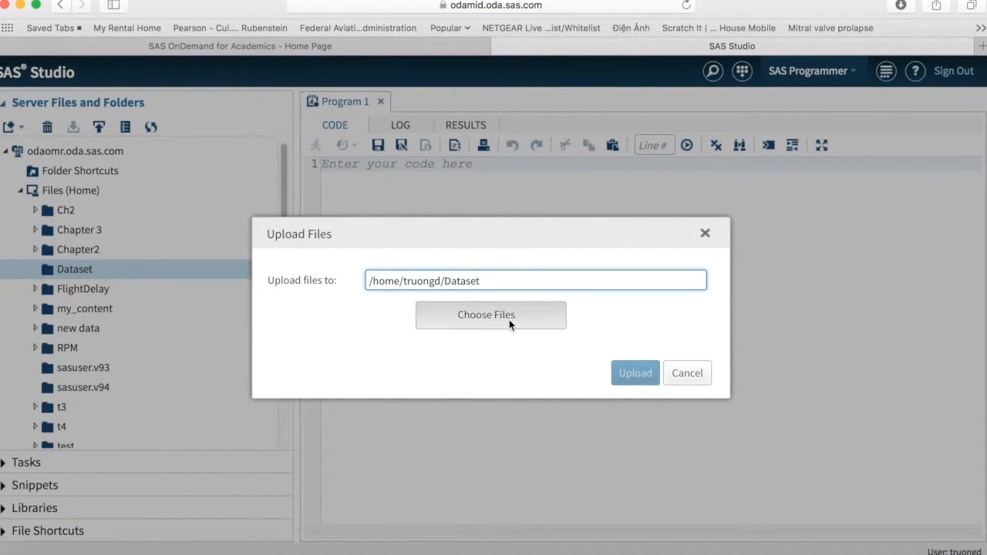
left_click(490, 315)
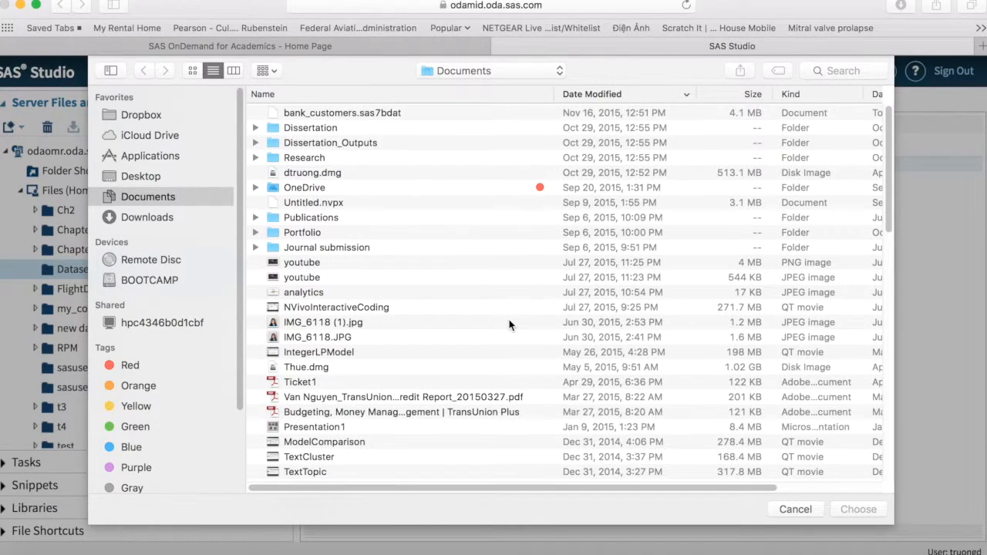
mouse_move(410, 209)
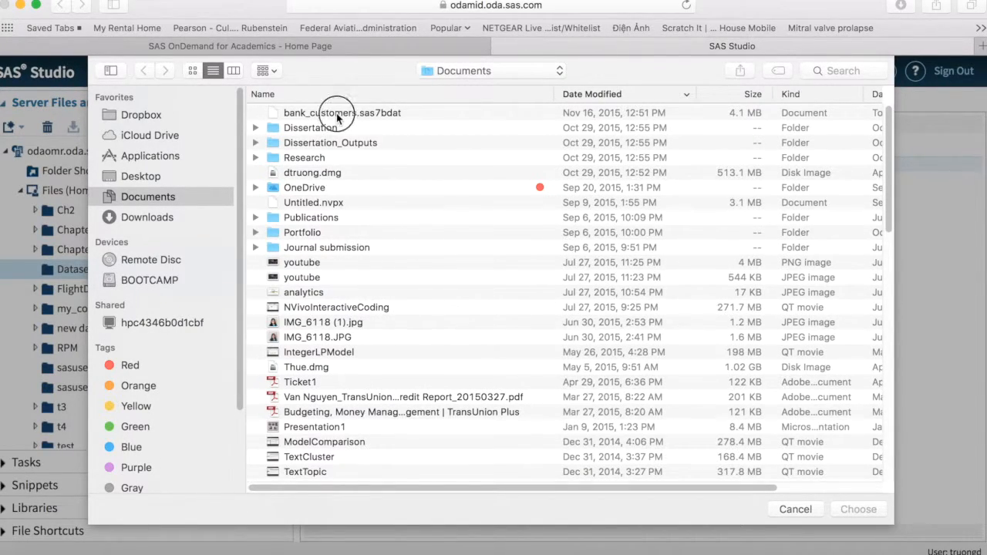
left_click(342, 112)
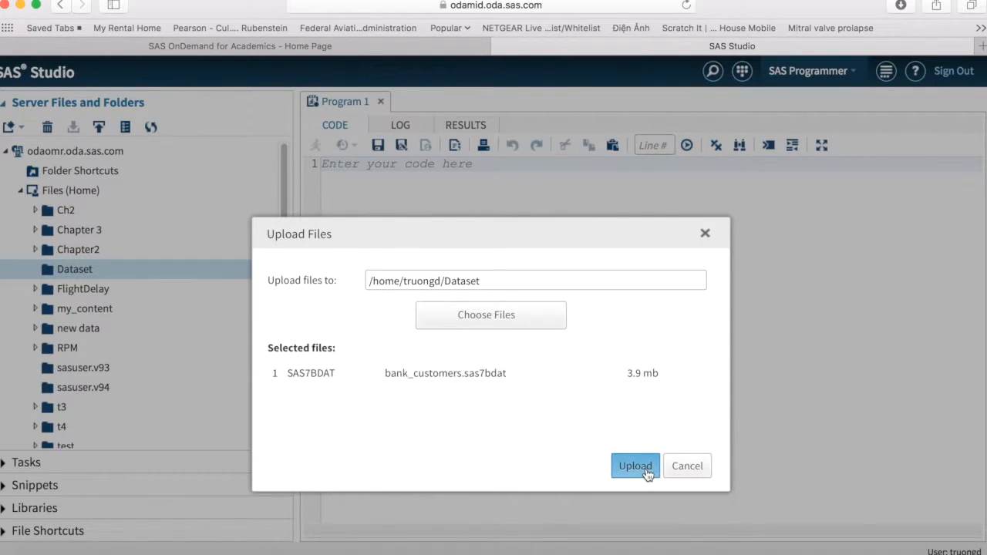
left_click(636, 466)
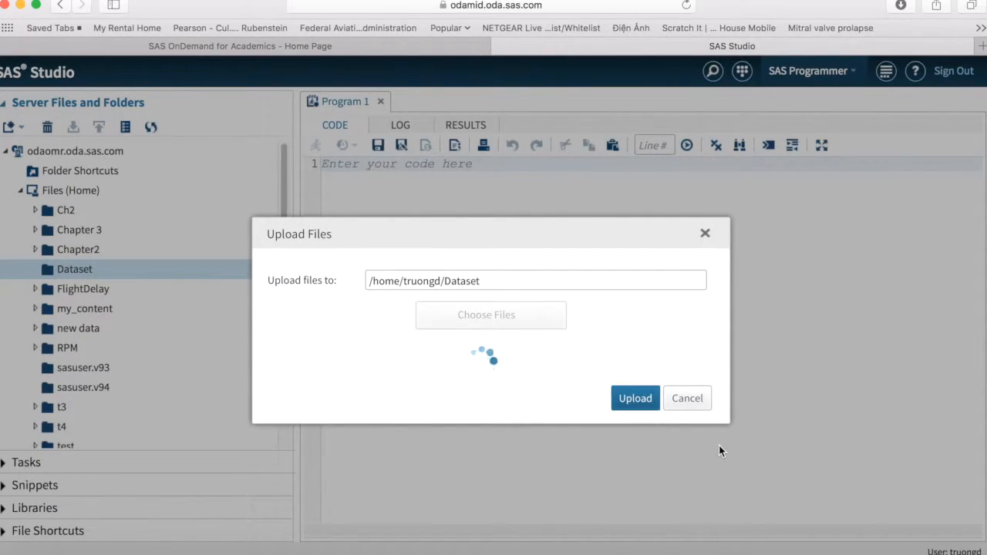
left_click(635, 398)
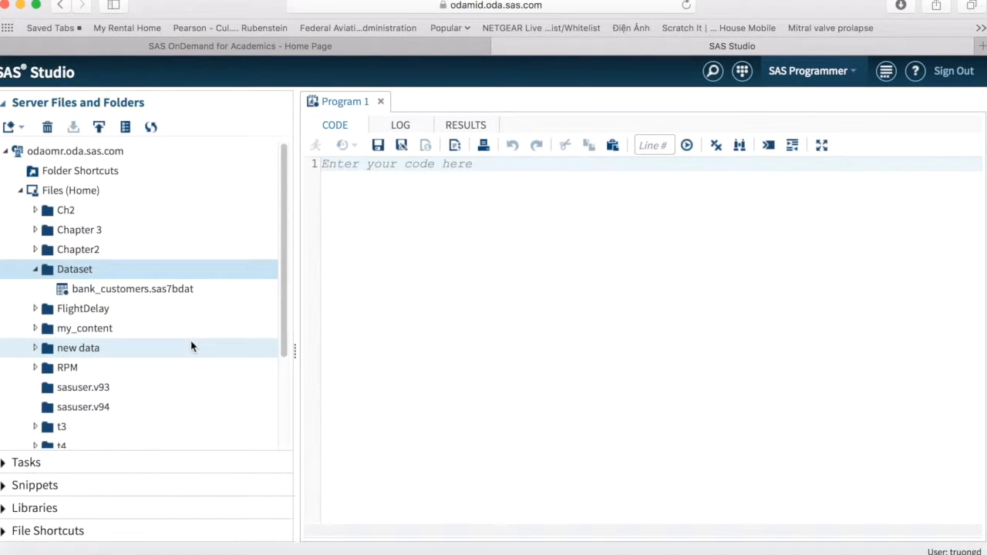
left_click(132, 289)
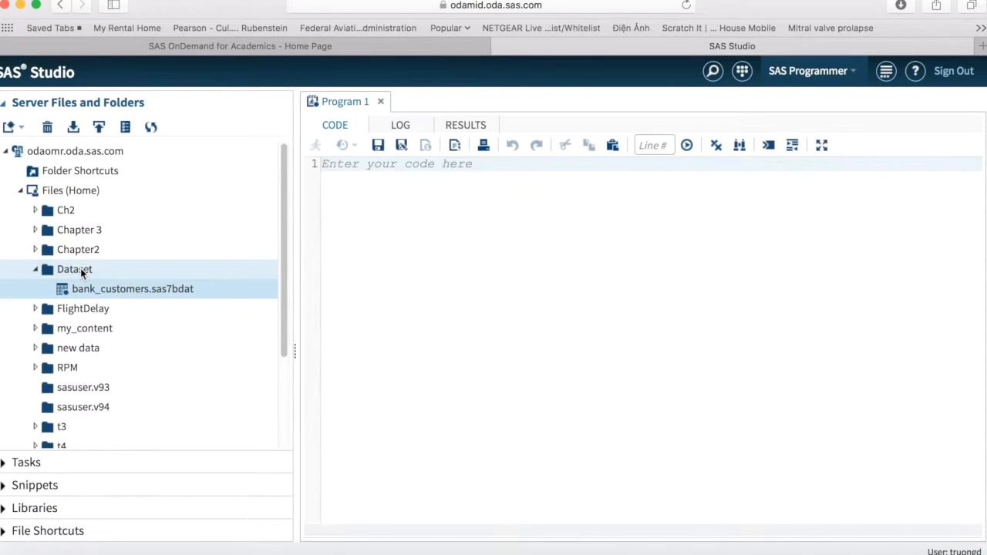
right_click(74, 268)
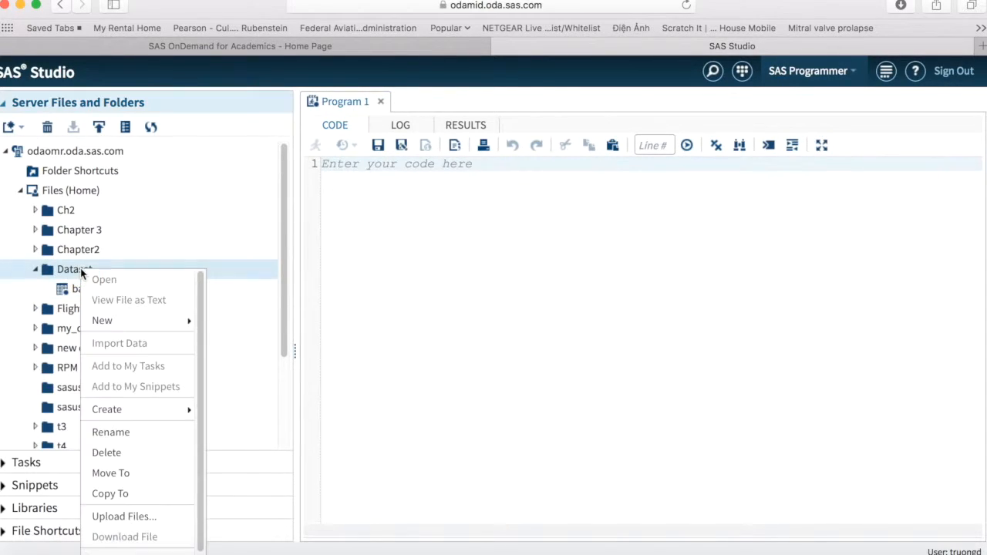
mouse_move(111, 432)
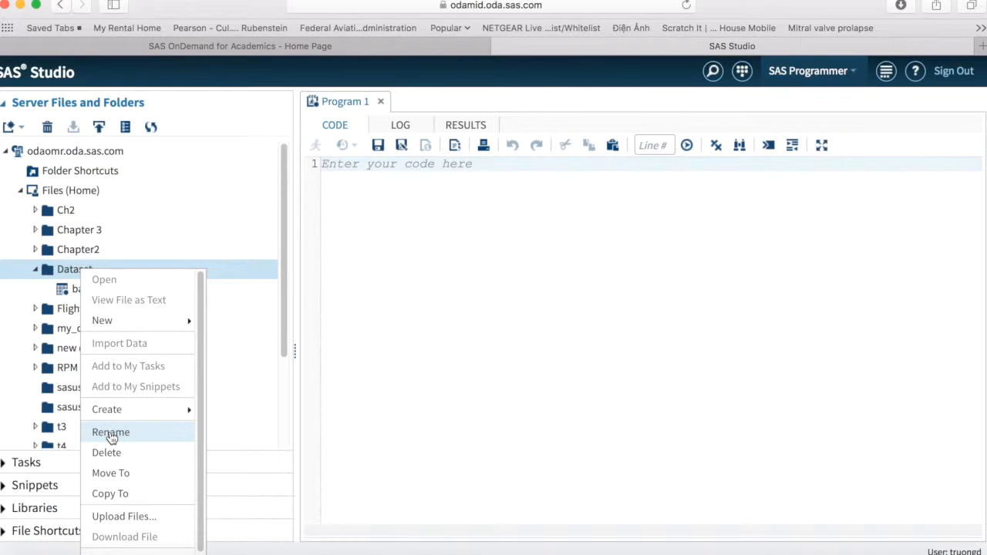
left_click(111, 431)
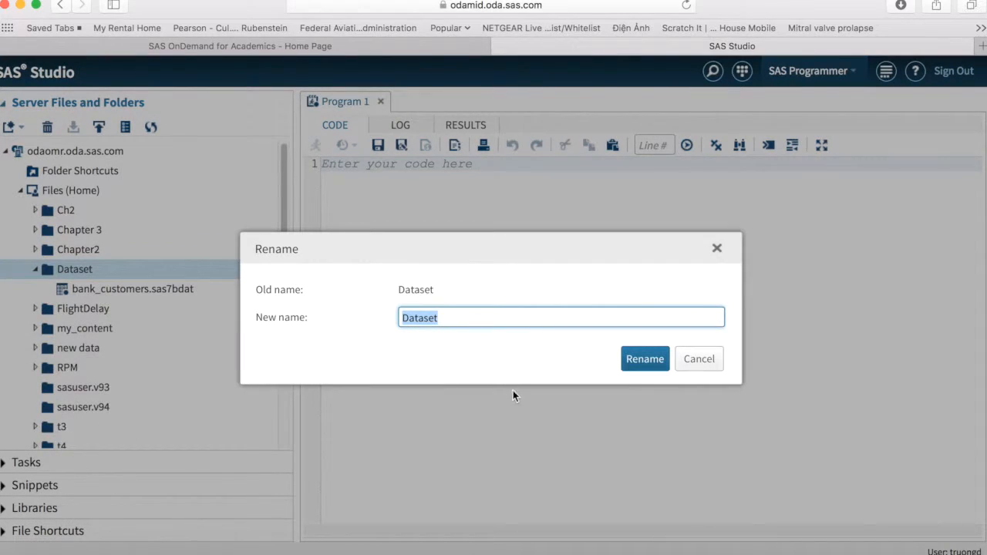
mouse_move(698, 358)
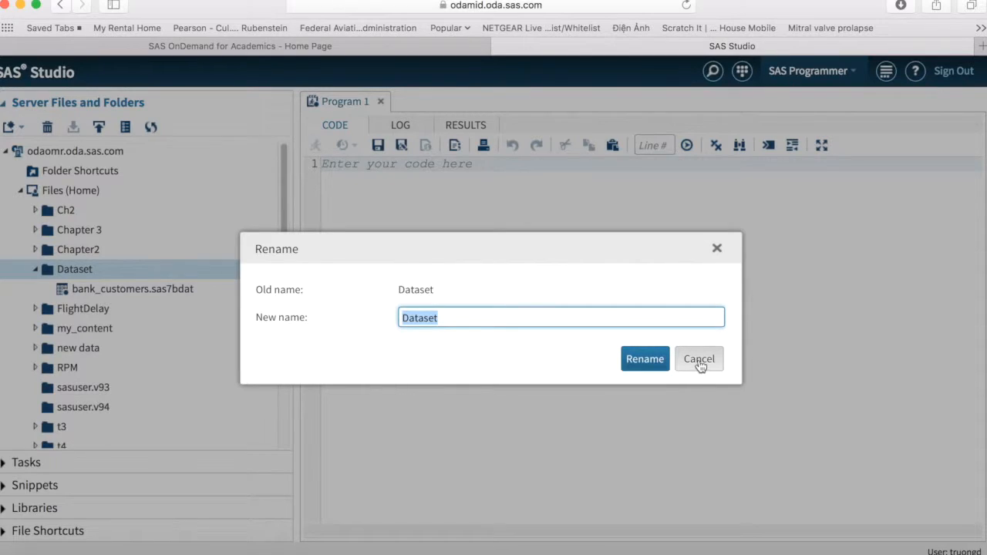
left_click(698, 358)
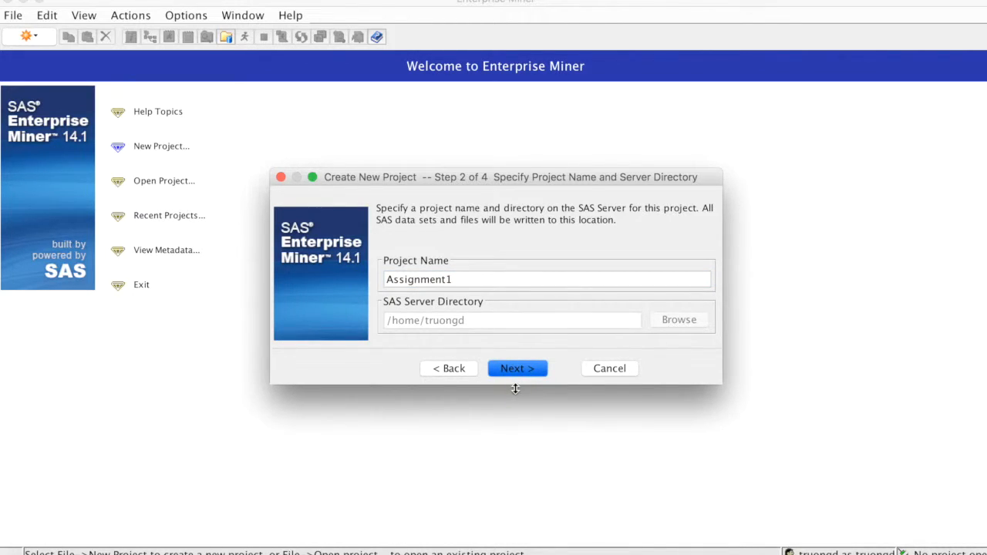
- Accept the remaining Create New Project wizard steps and finish creating Assignment1
left_click(516, 367)
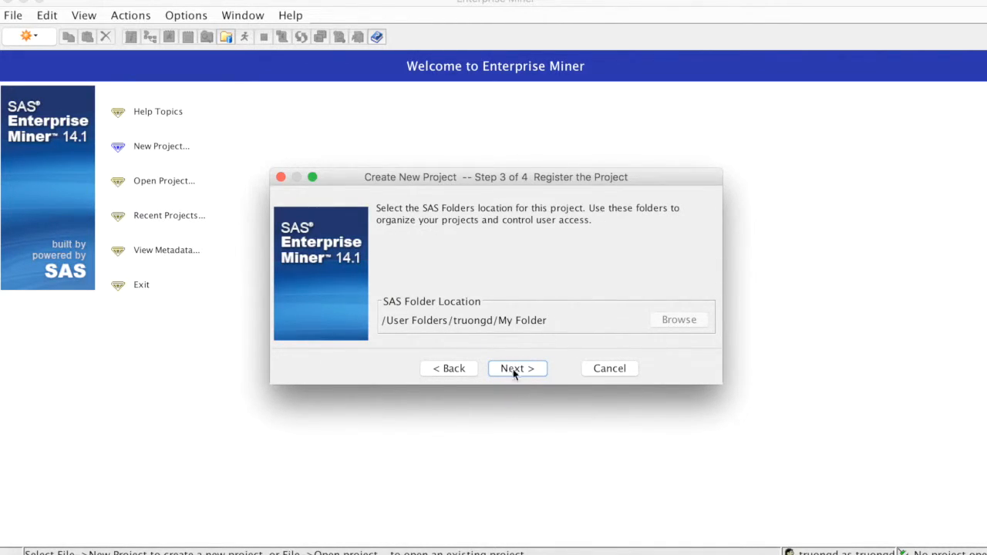
mouse_move(518, 336)
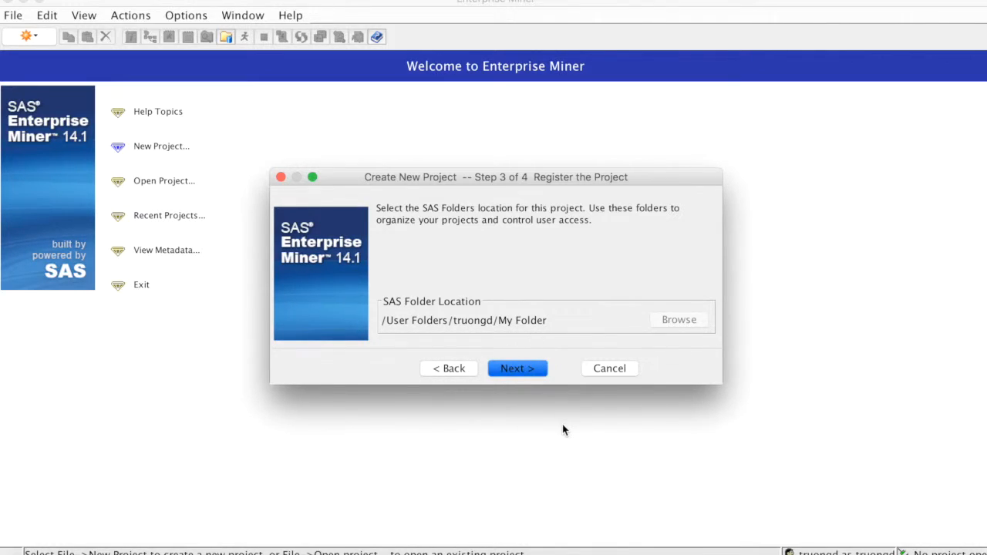
left_click(517, 367)
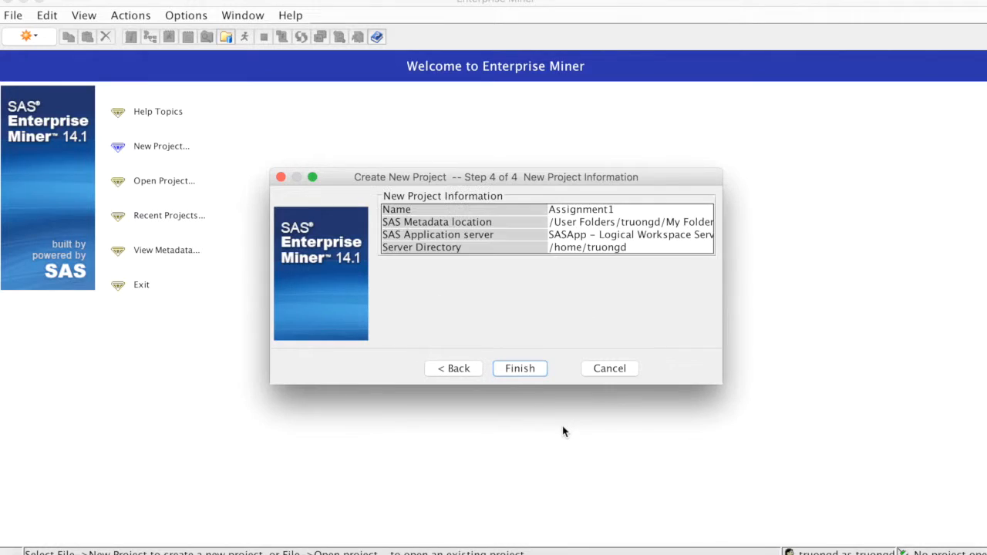
left_click(518, 367)
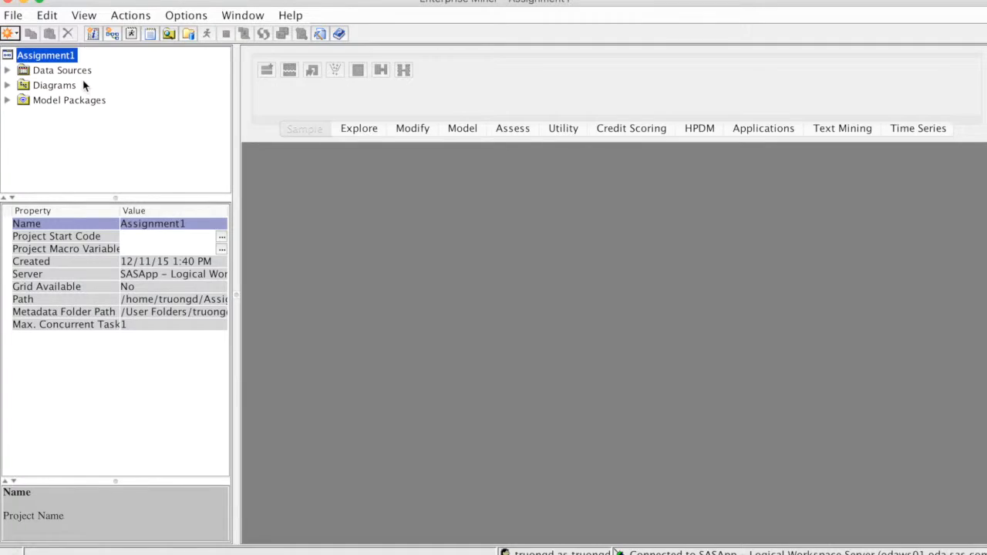
mouse_move(216, 249)
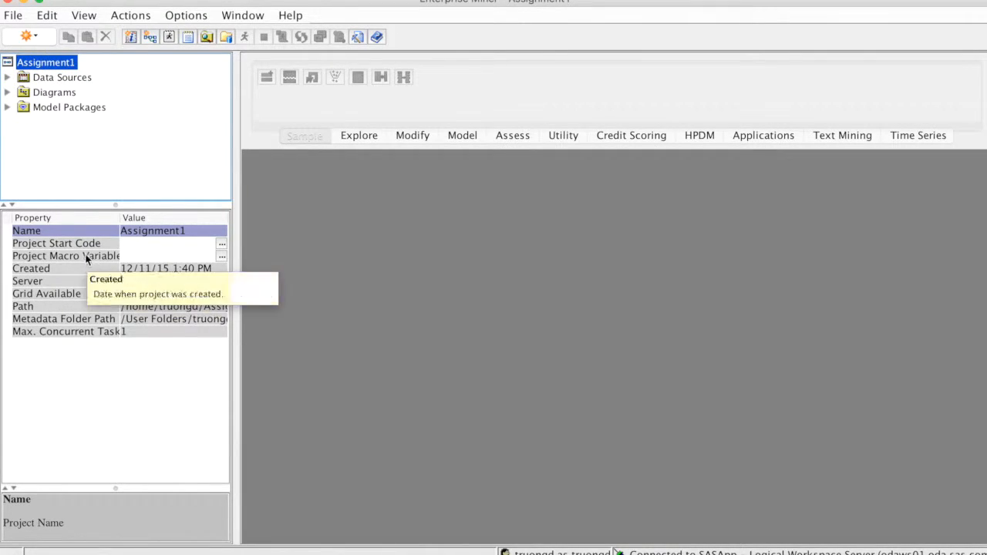
mouse_move(56, 244)
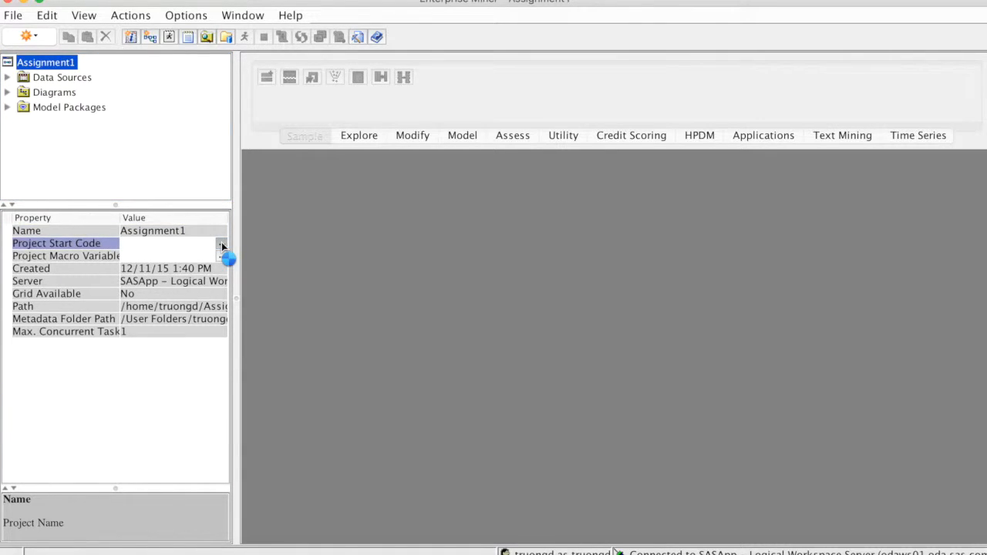
- Bring up the Project Start Code editor from the Assignment1 properties panel
left_click(222, 244)
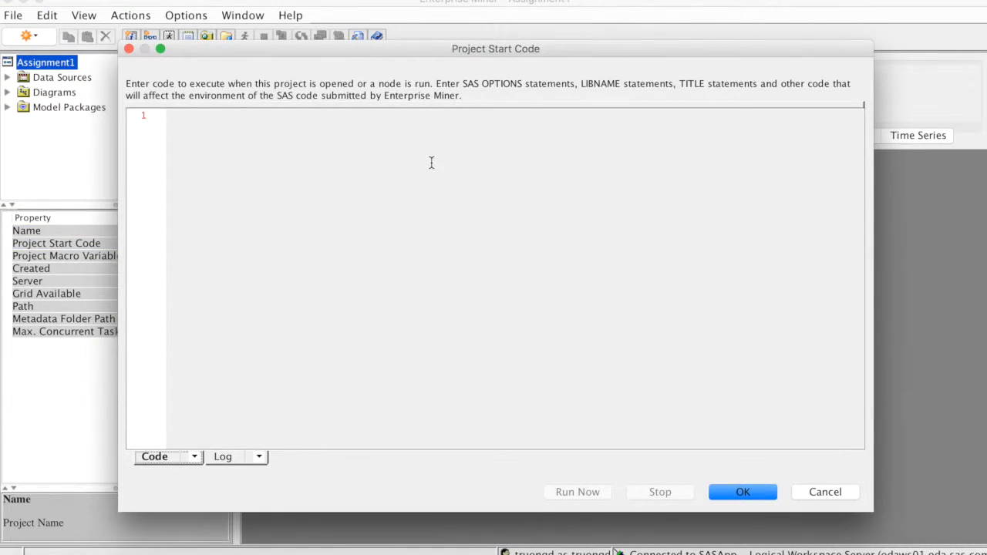
mouse_move(426, 166)
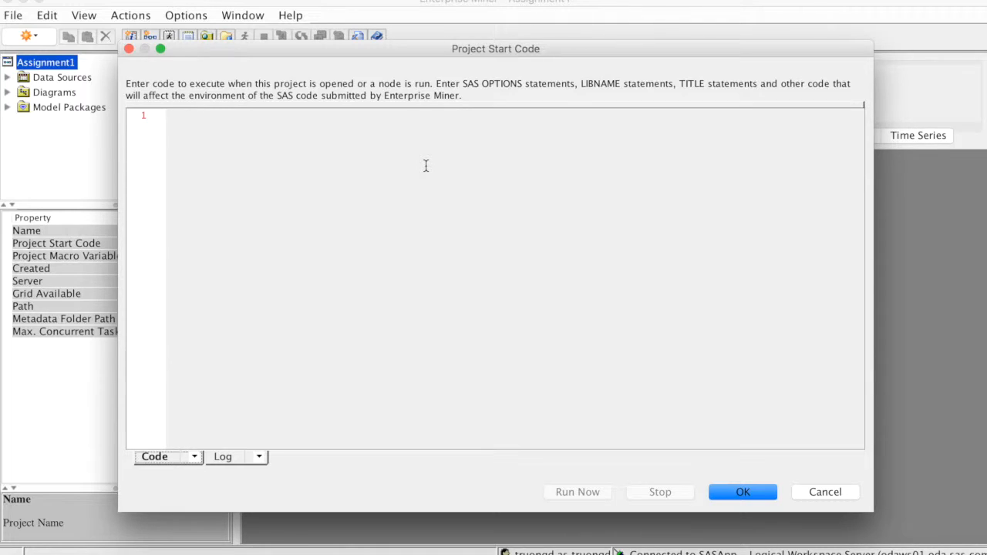
mouse_move(351, 138)
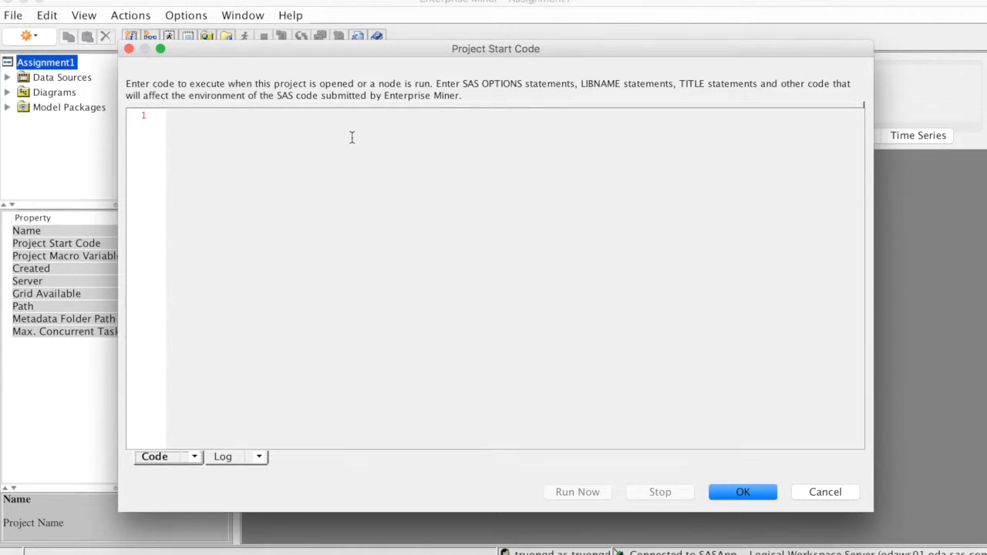
- Begin the start code with libname Datasources followed by an opening quote
type("lib")
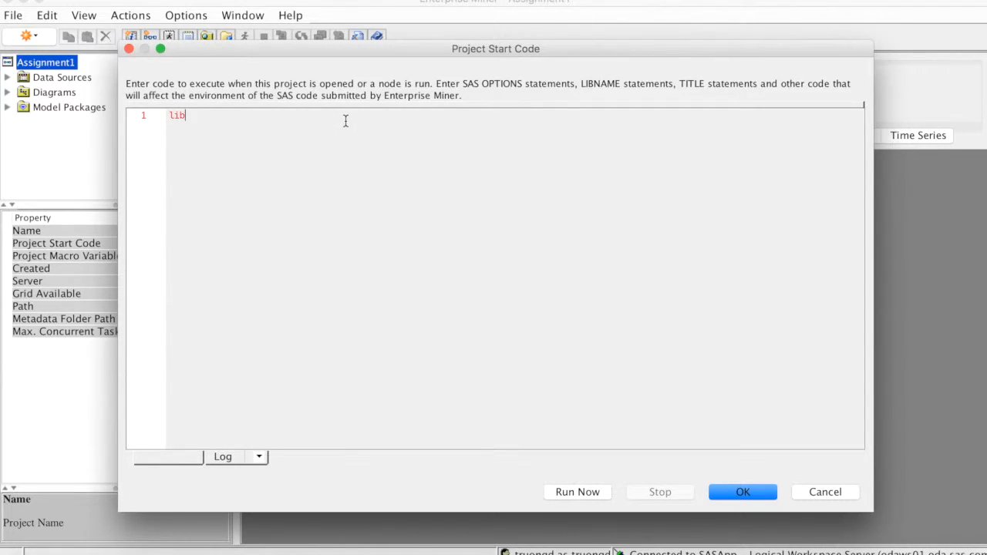
type("name")
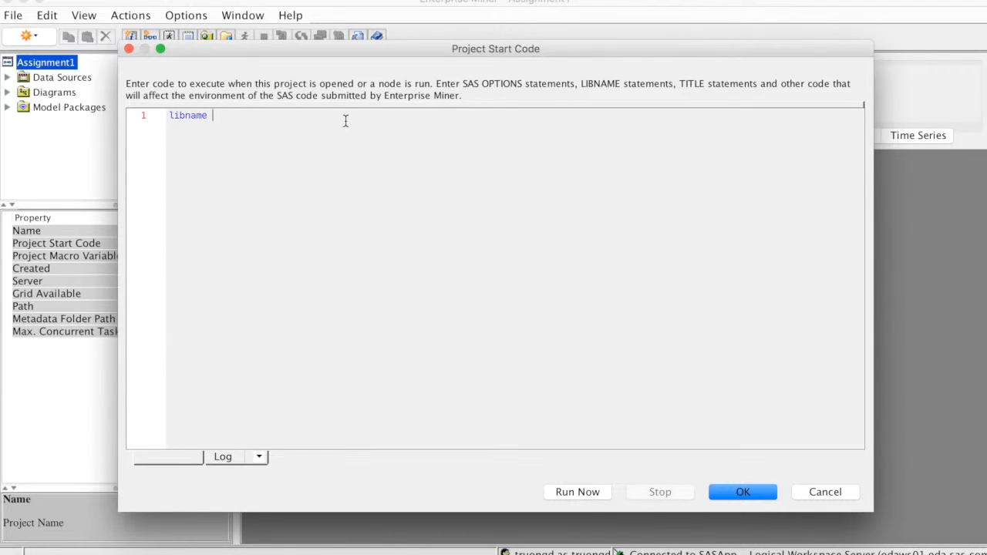
type("Data")
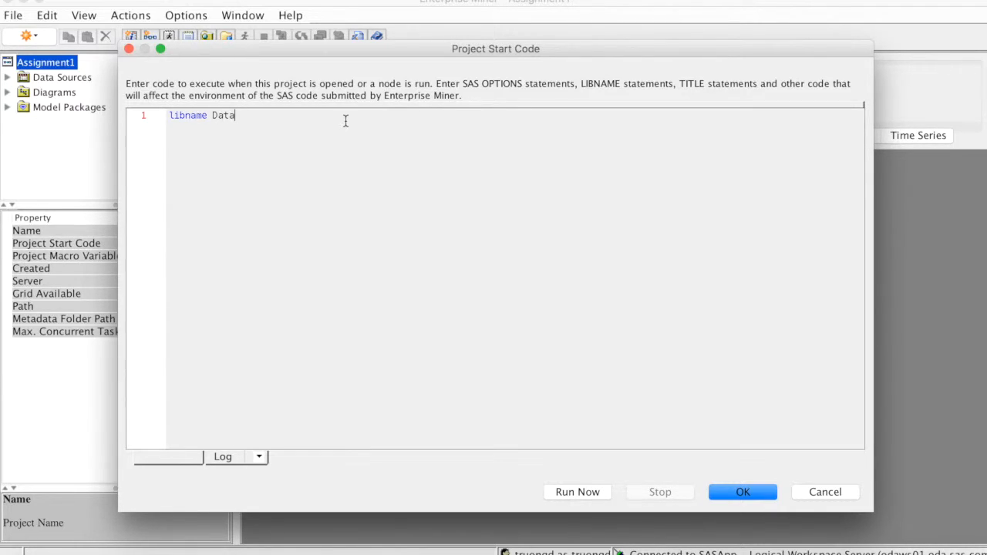
type("sourc")
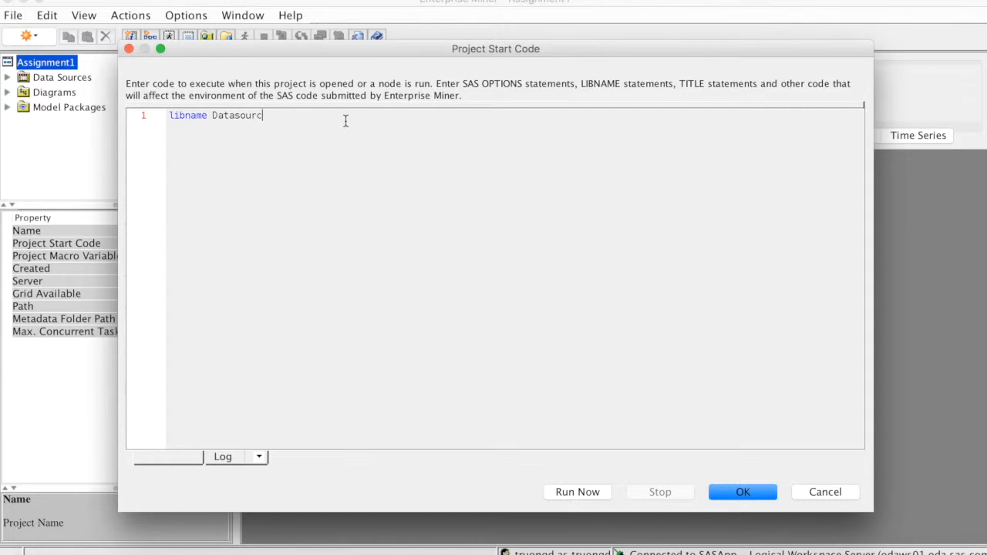
type("es")
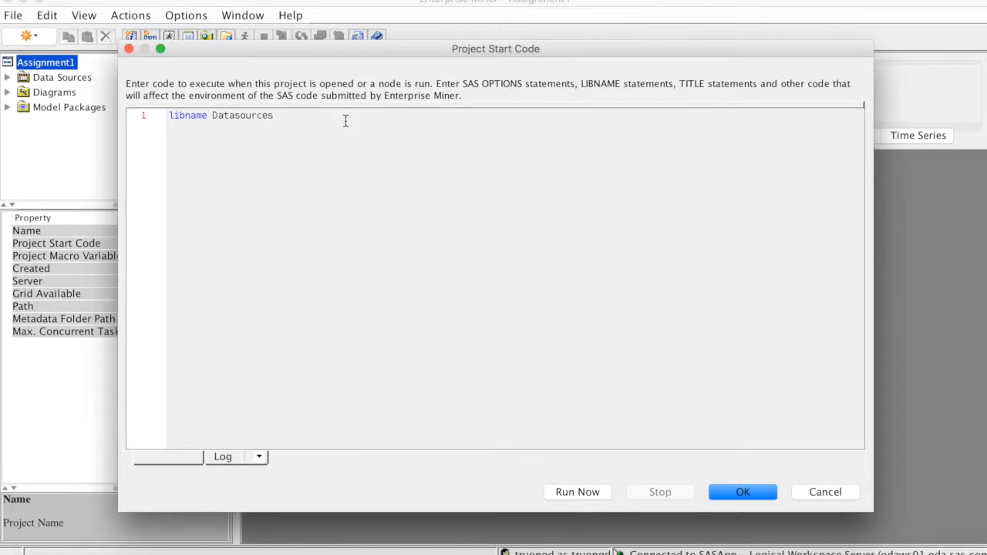
type("\"")
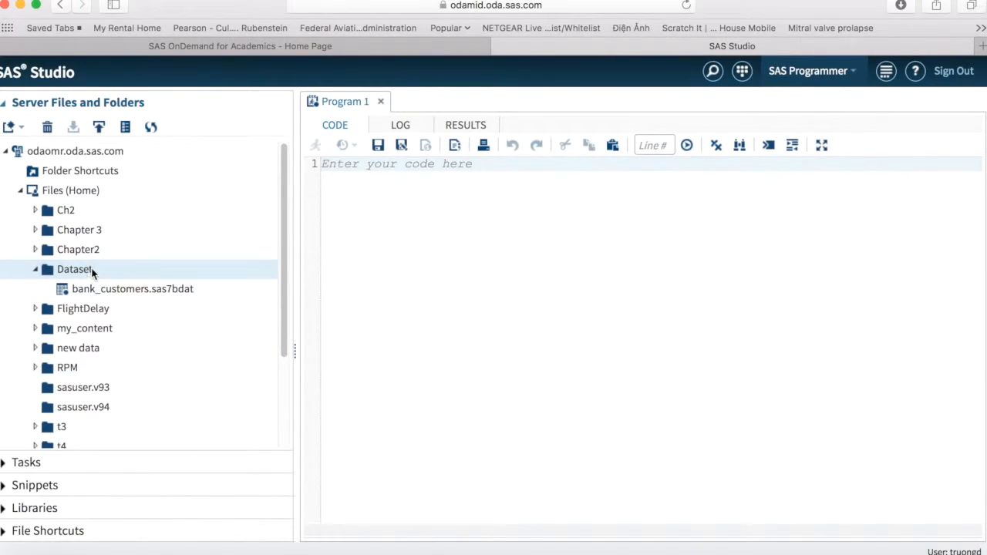
mouse_move(107, 272)
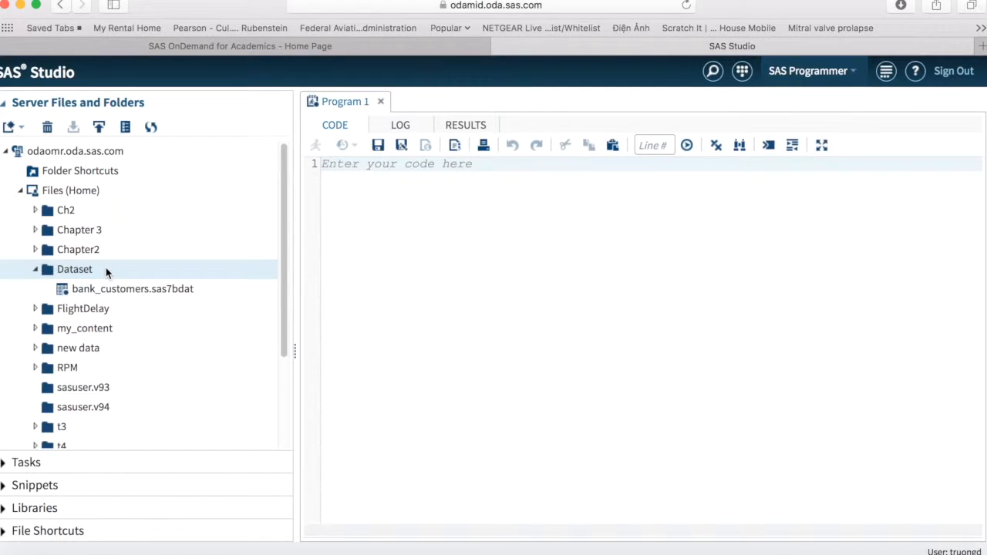
- View the Dataset folder's properties to find its location /home/truongd/Dataset
right_click(74, 268)
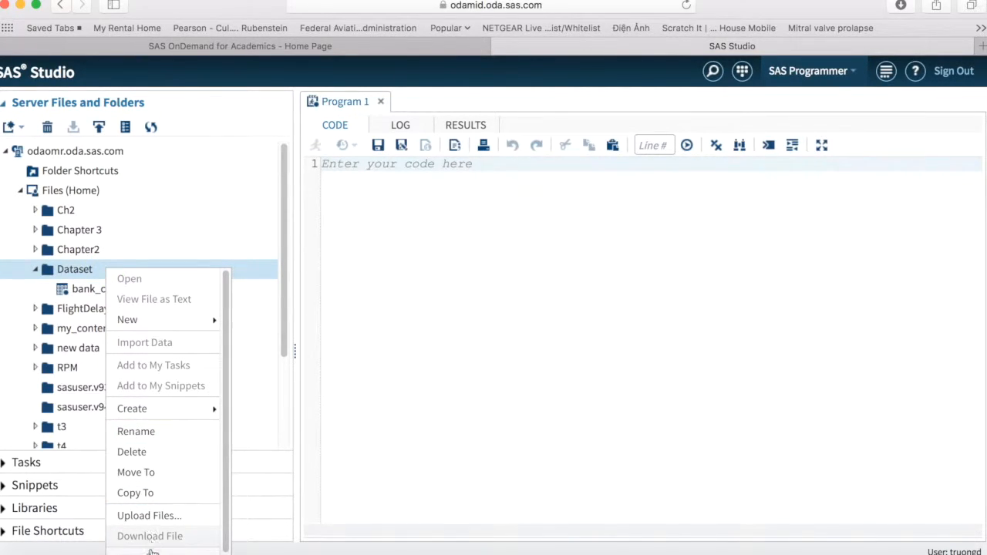
left_click(153, 549)
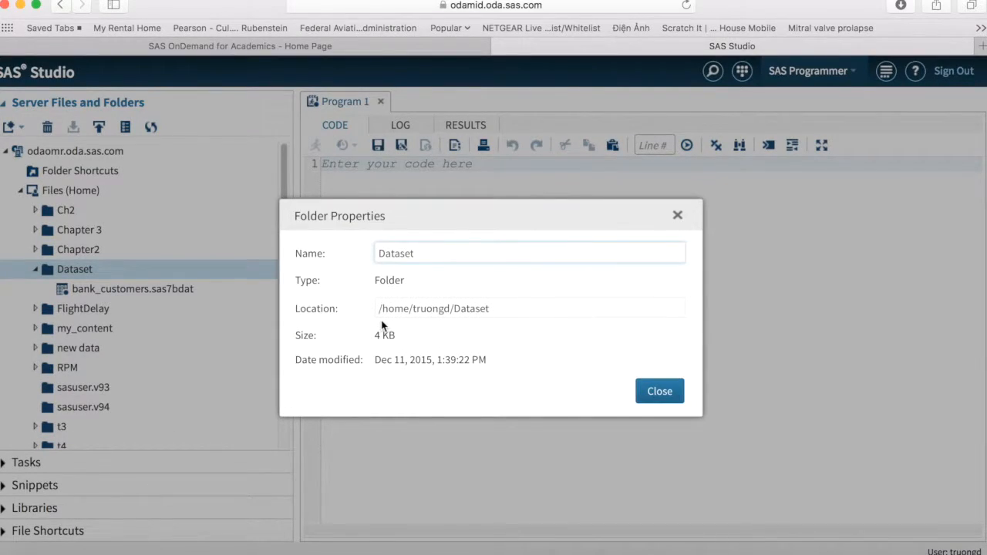
mouse_move(500, 308)
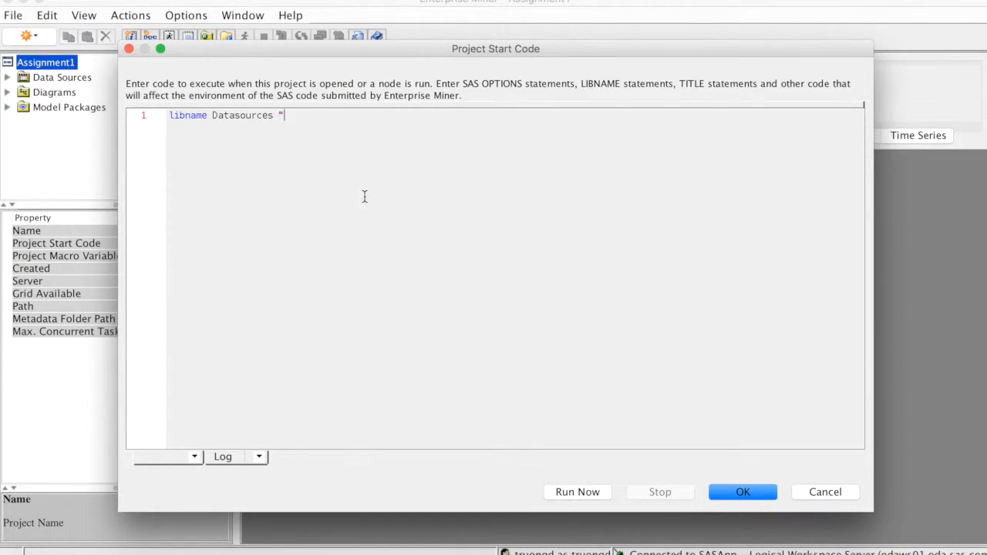
mouse_move(300, 116)
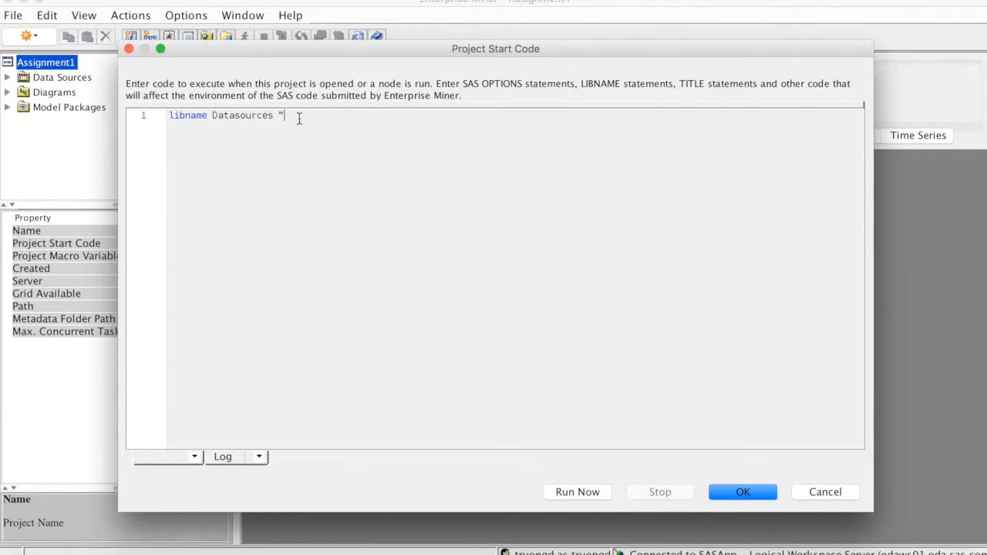
- Complete libname Datasources "/home/truongd/Dataset"; run; and run it, getting a submit error
right_click(296, 116)
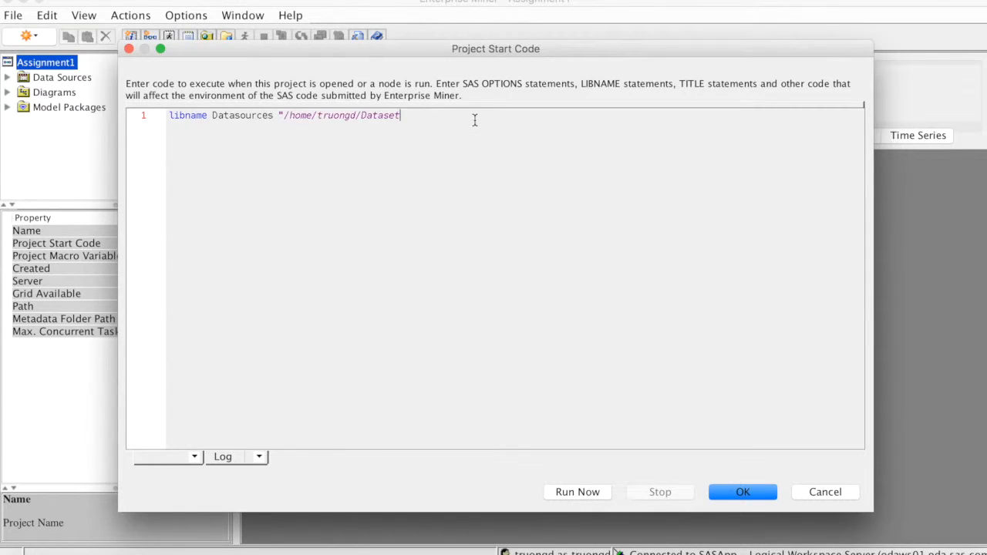
type("\"")
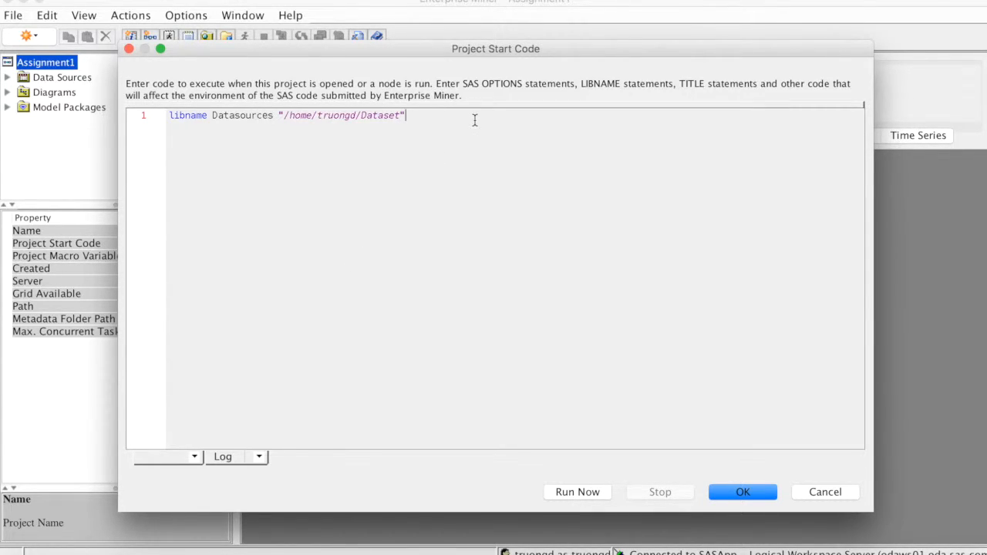
type(";")
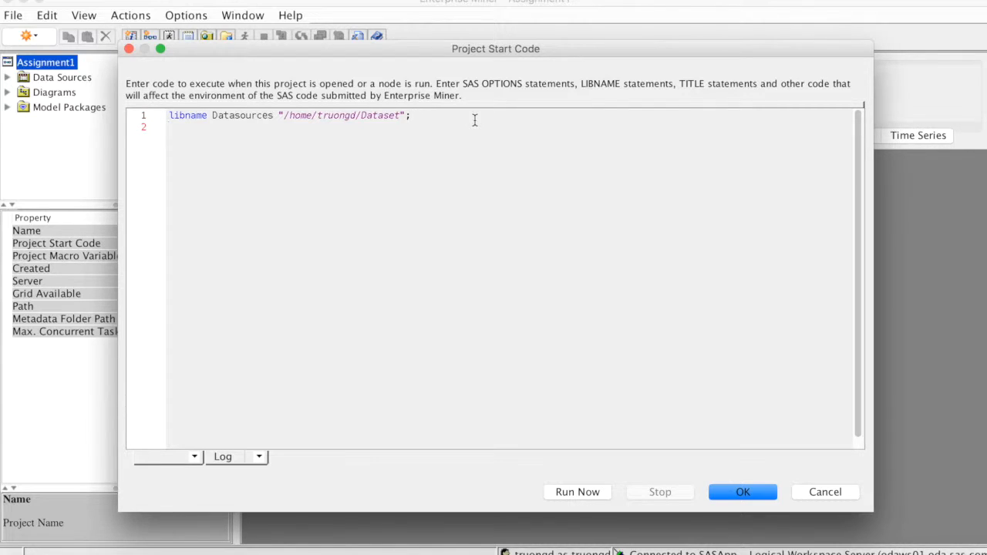
type("run;")
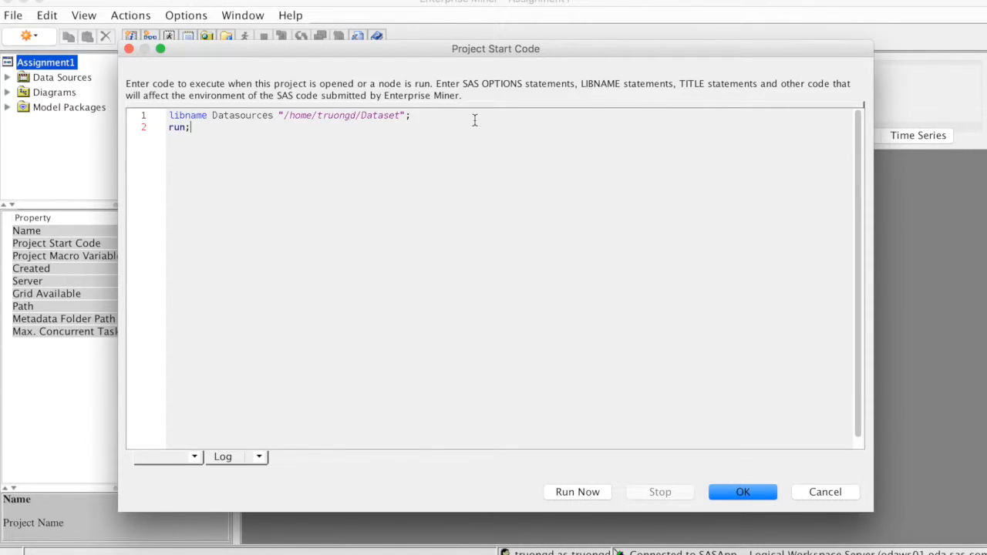
mouse_move(562, 501)
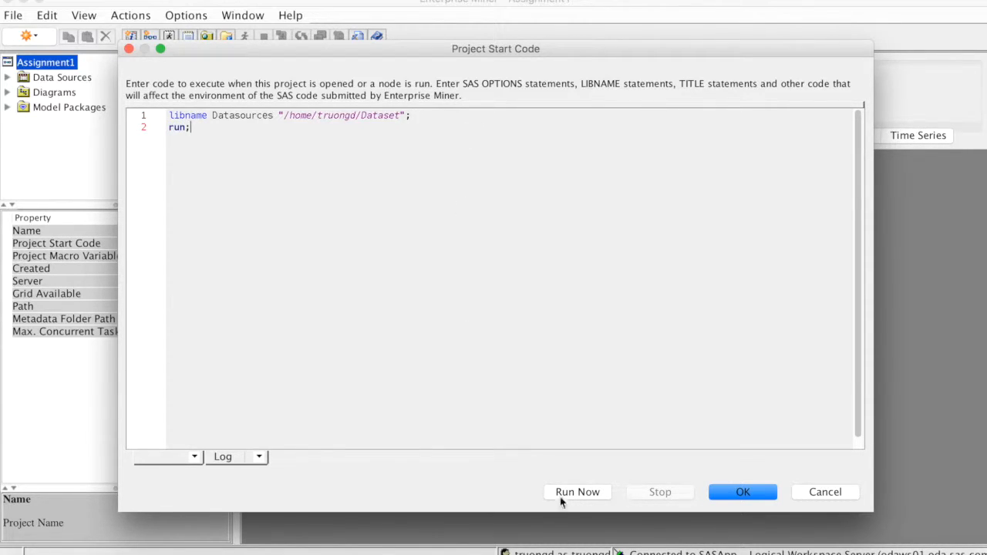
left_click(576, 492)
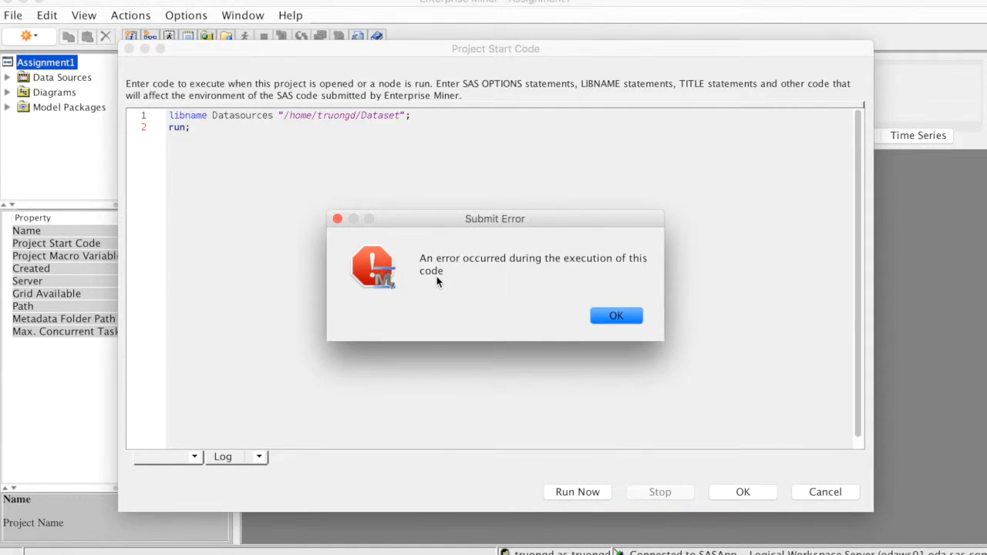
mouse_move(617, 315)
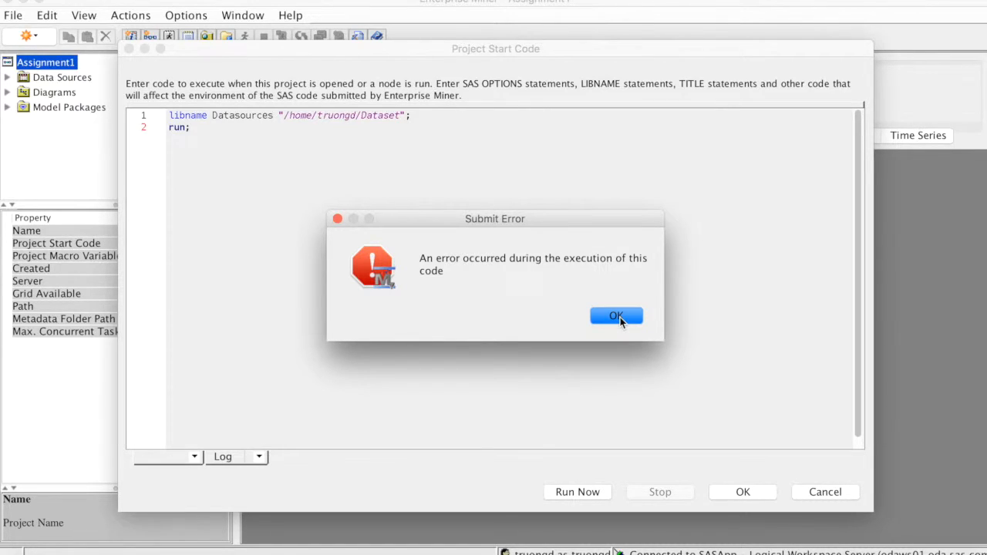
- Dismiss the submit error and rename the library from Datasources to AsgData
left_click(617, 317)
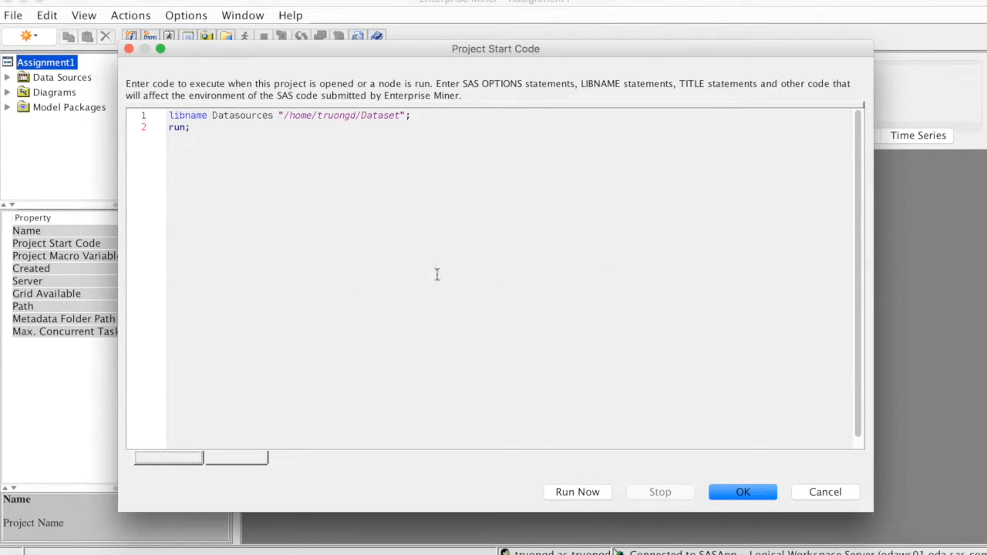
double_click(259, 114)
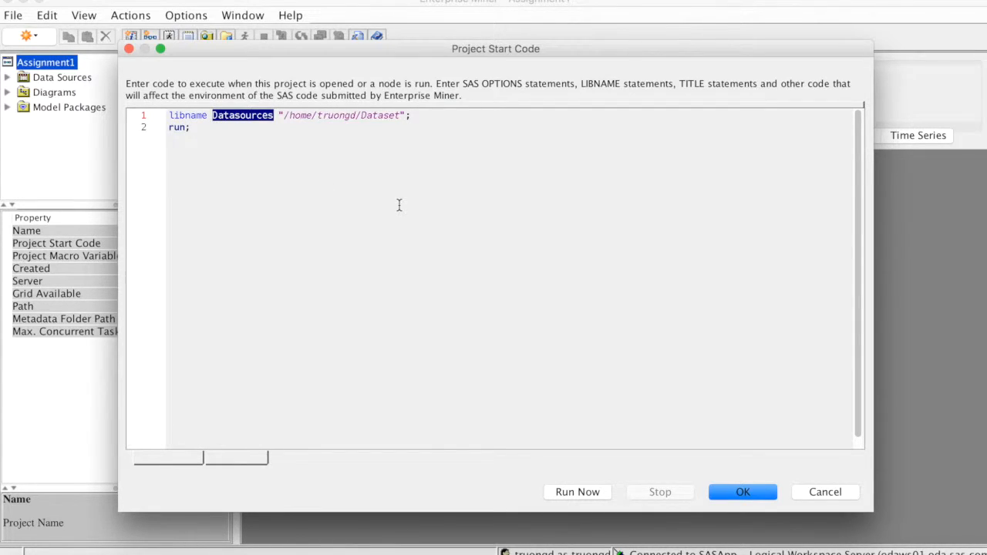
type("AsgDa")
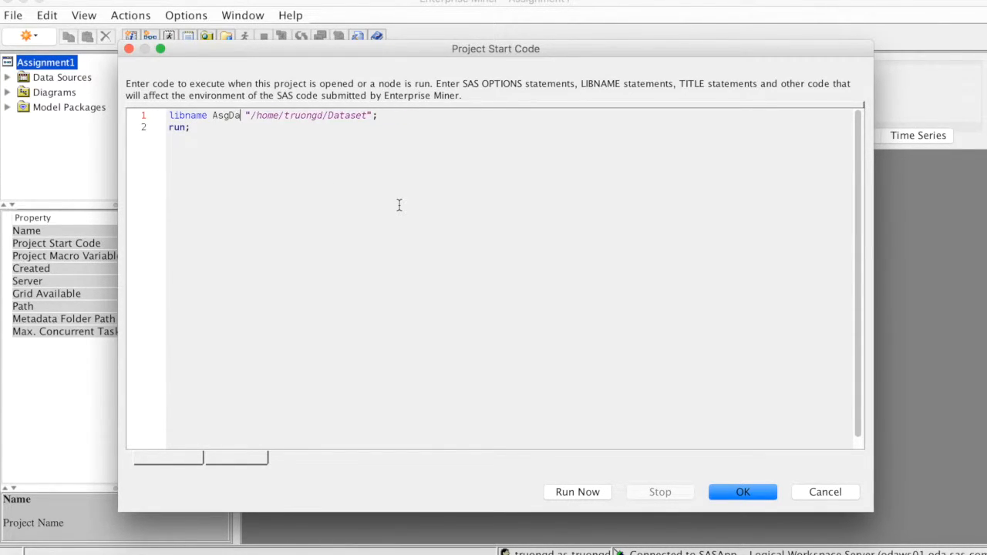
type("ta")
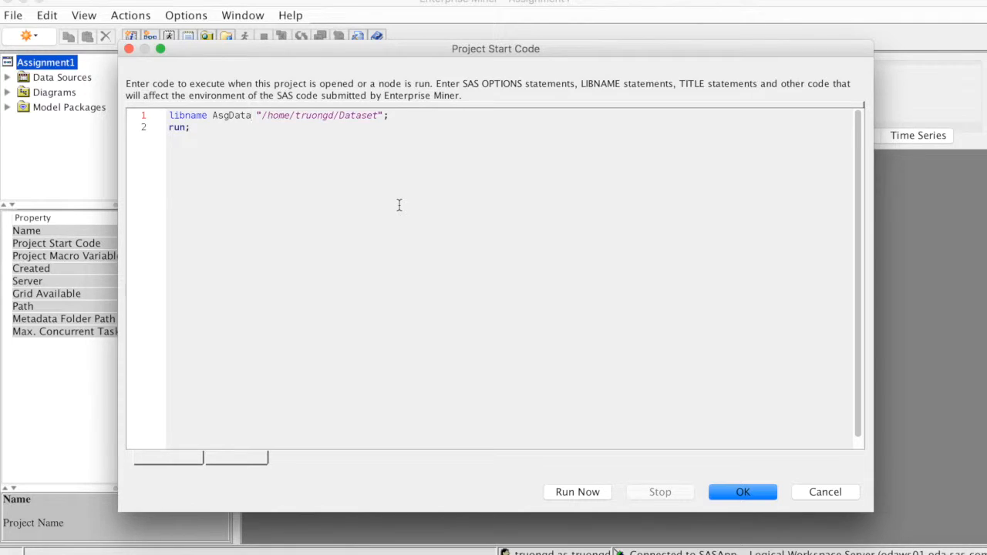
mouse_move(376, 200)
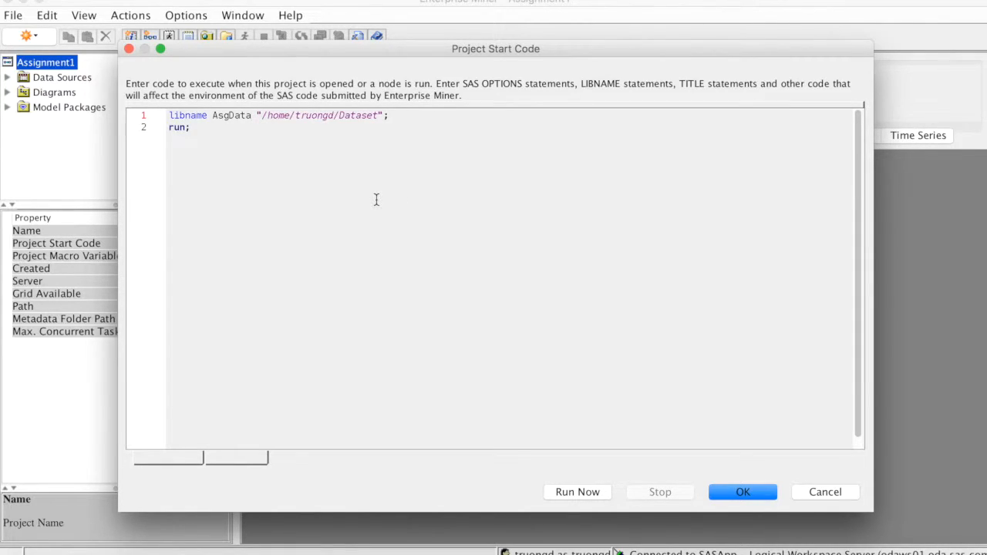
mouse_move(422, 249)
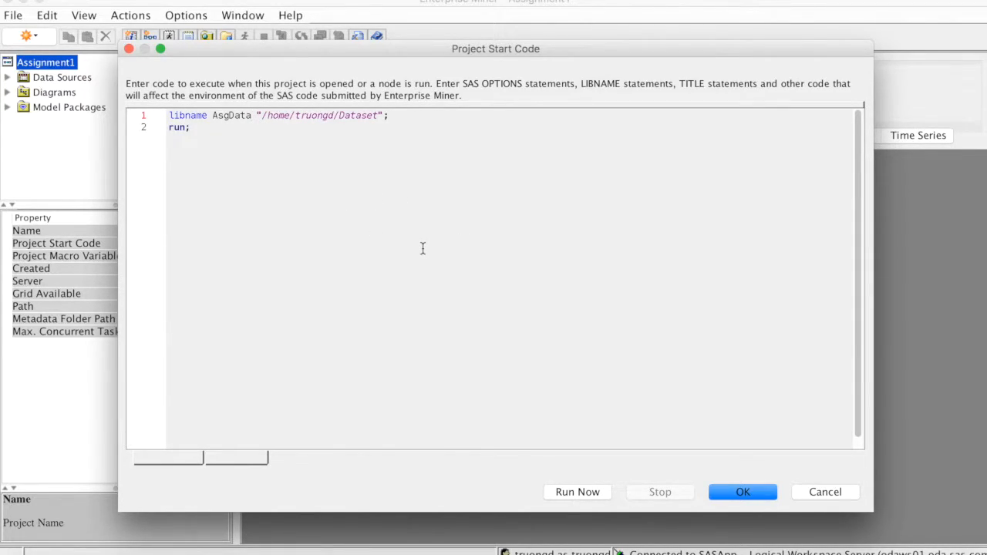
mouse_move(401, 245)
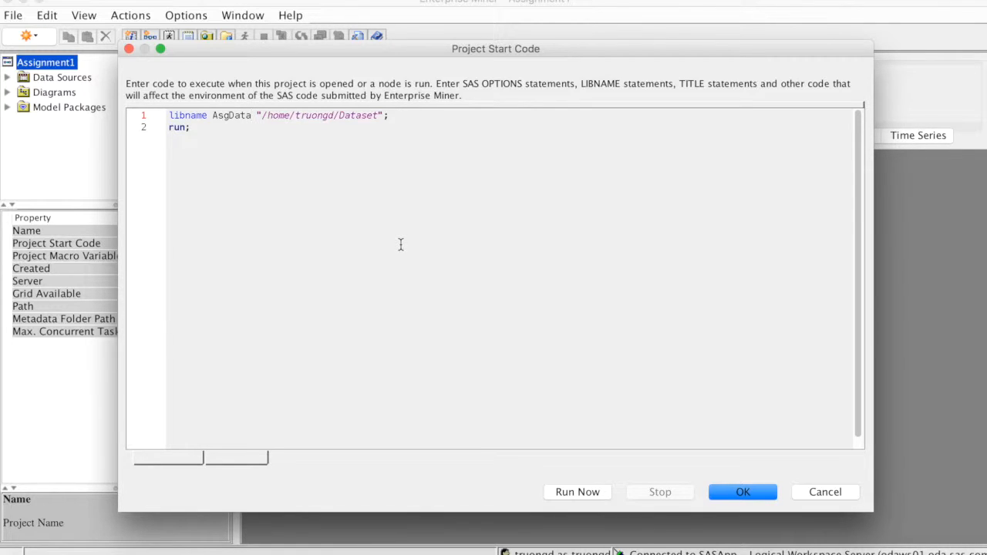
- Keep the start code and start a new SAS Table data source, reaching the table selection step
left_click(742, 492)
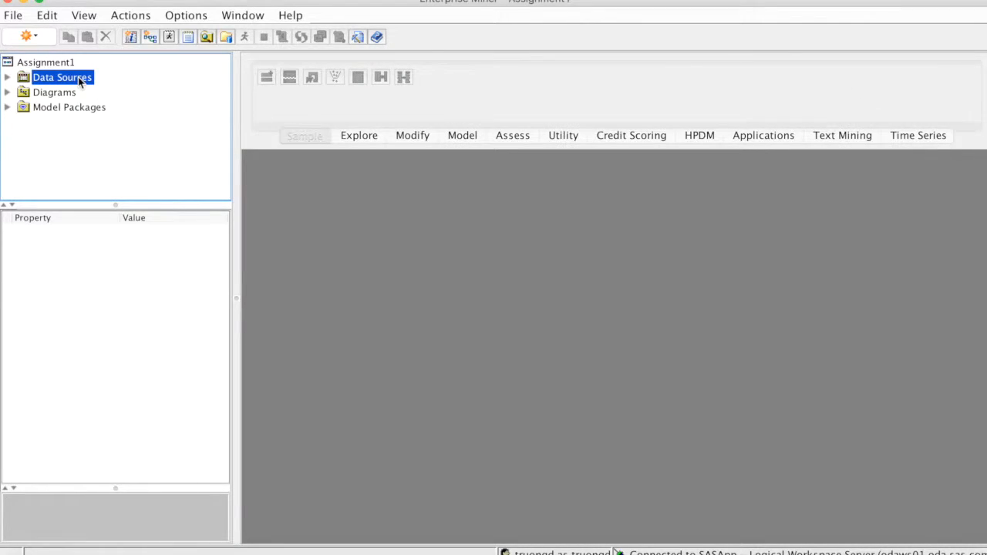
right_click(62, 77)
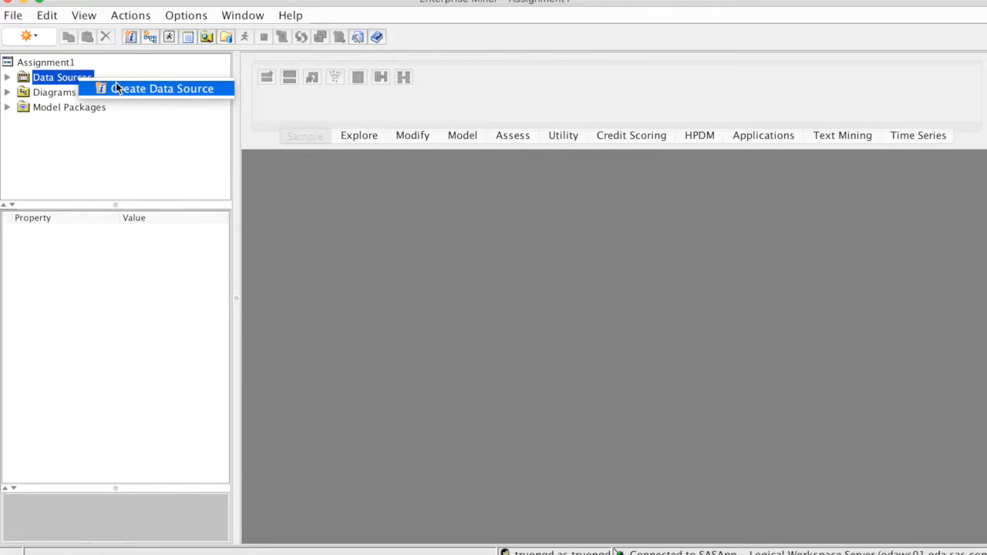
left_click(160, 88)
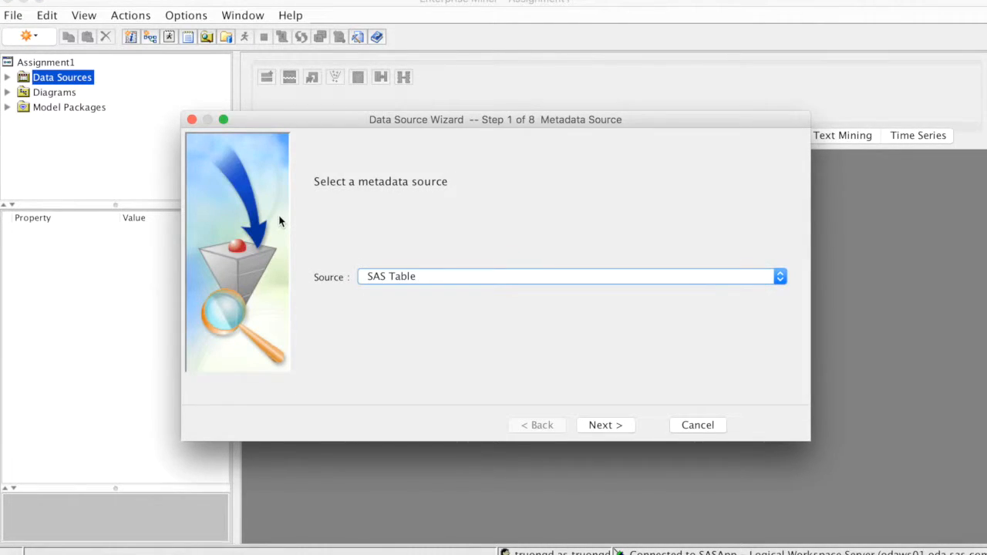
mouse_move(355, 219)
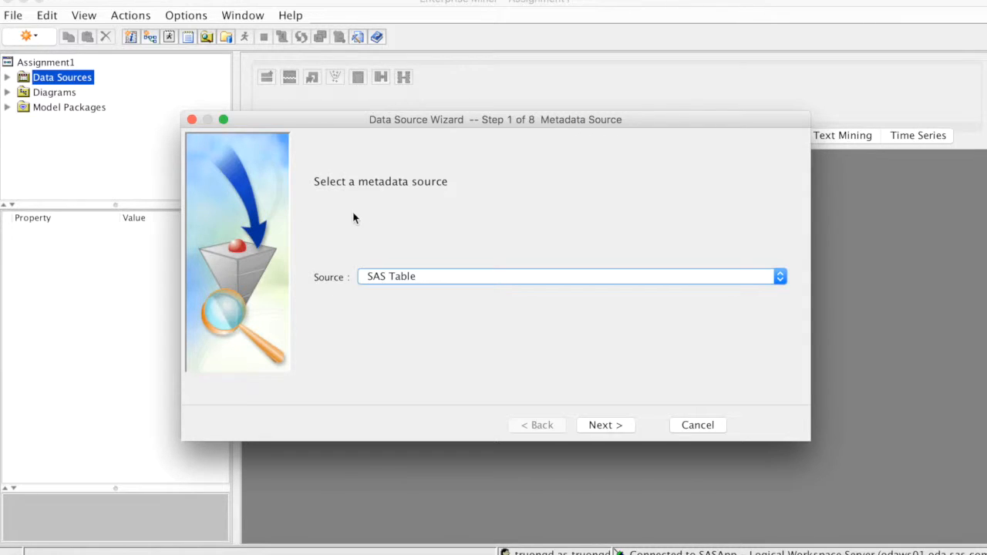
mouse_move(605, 426)
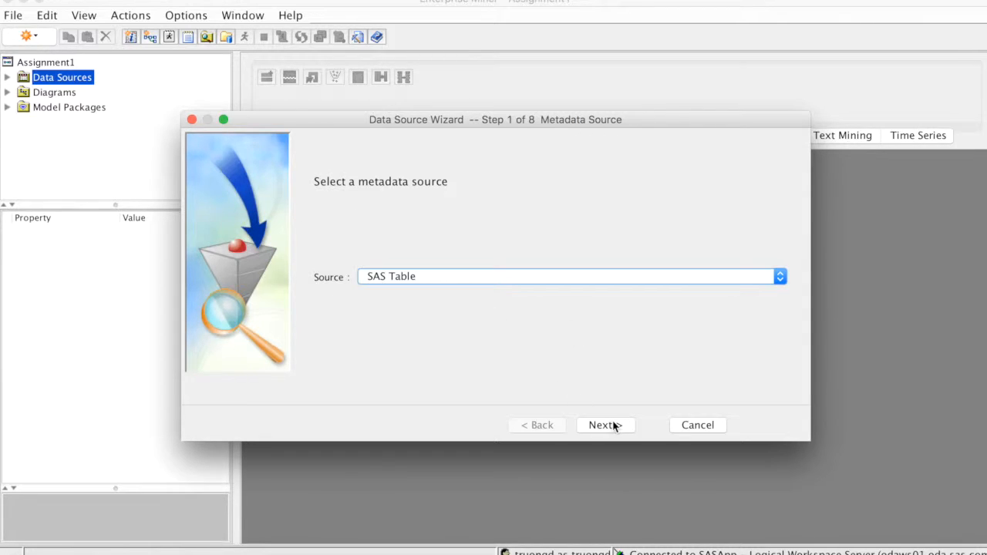
left_click(605, 426)
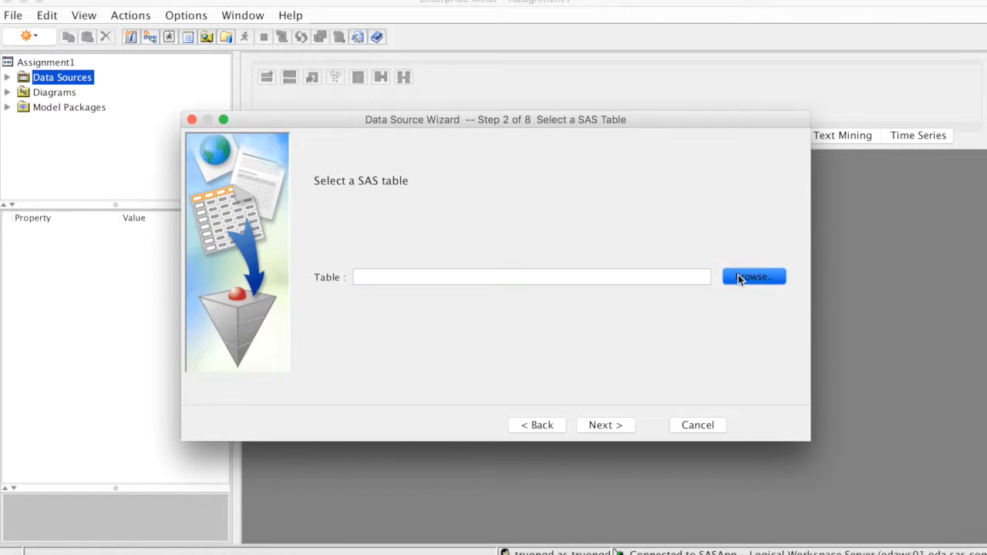
- Browse to the Asgdata library and choose its Bank_customers table
left_click(752, 276)
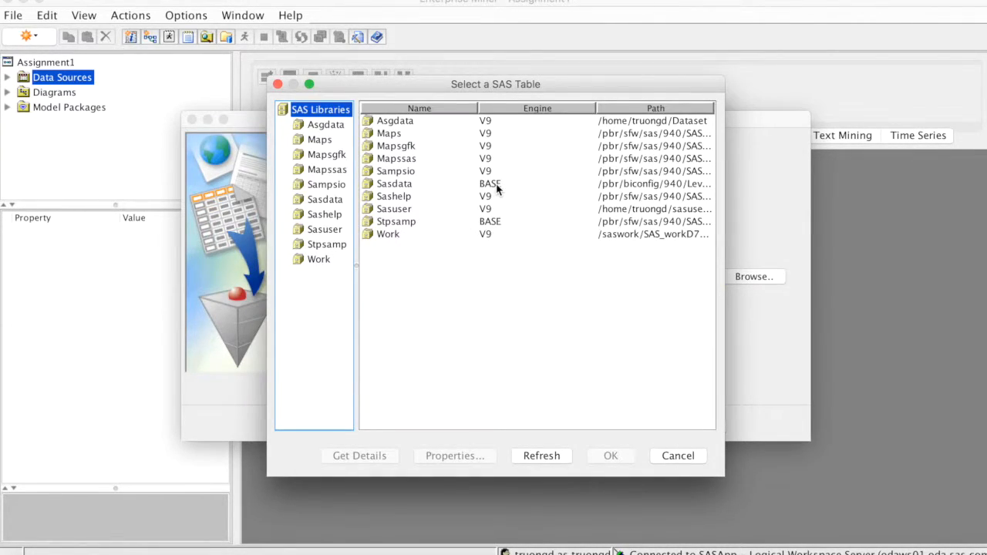
mouse_move(326, 154)
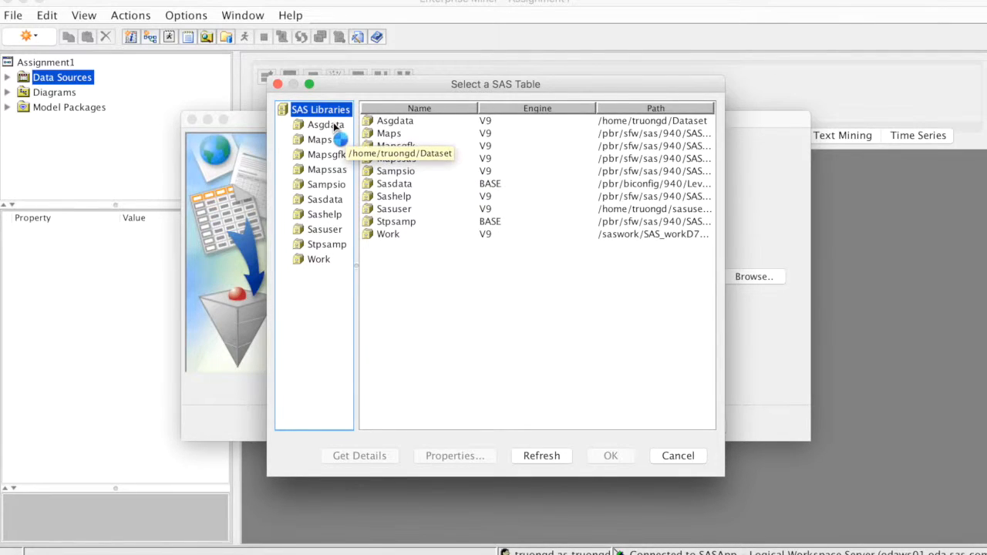
left_click(324, 124)
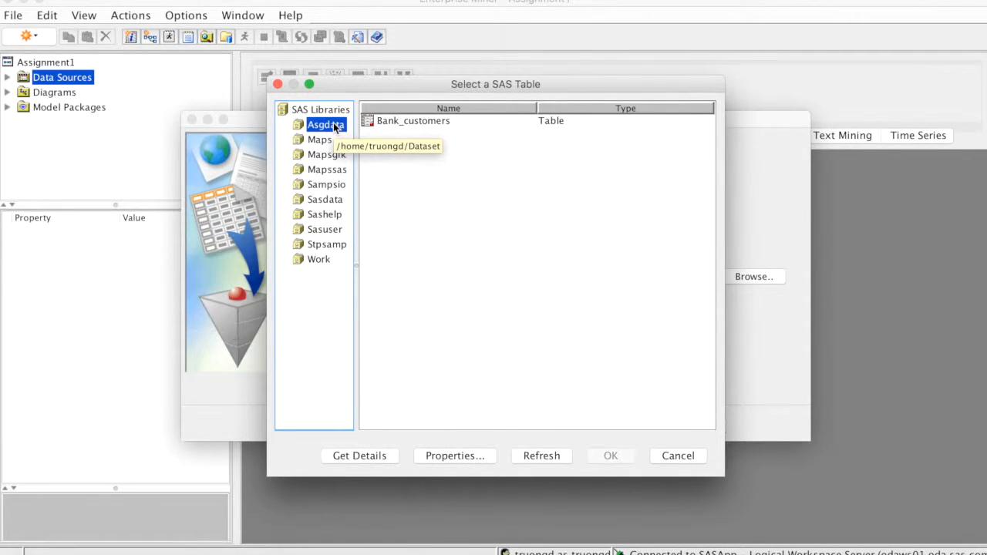
mouse_move(413, 120)
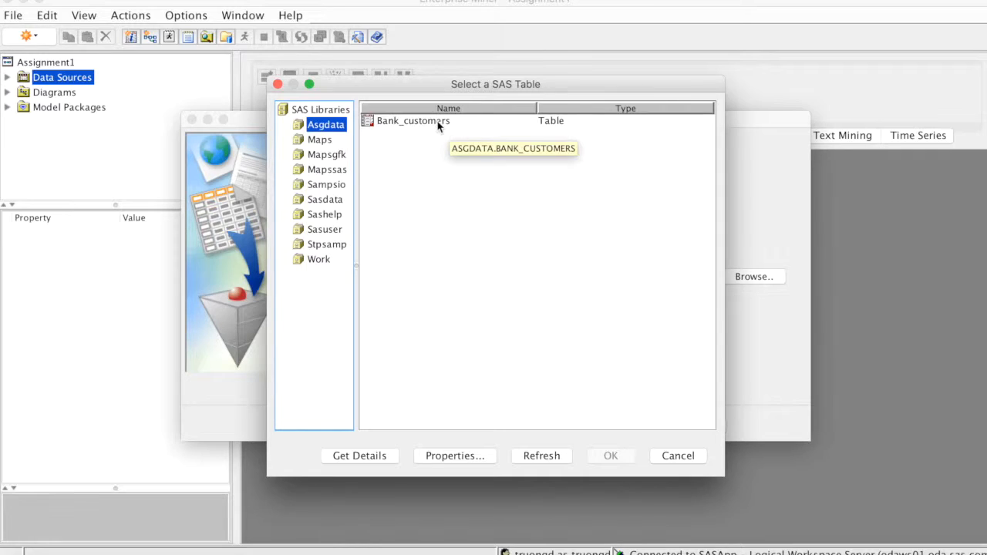
left_click(413, 120)
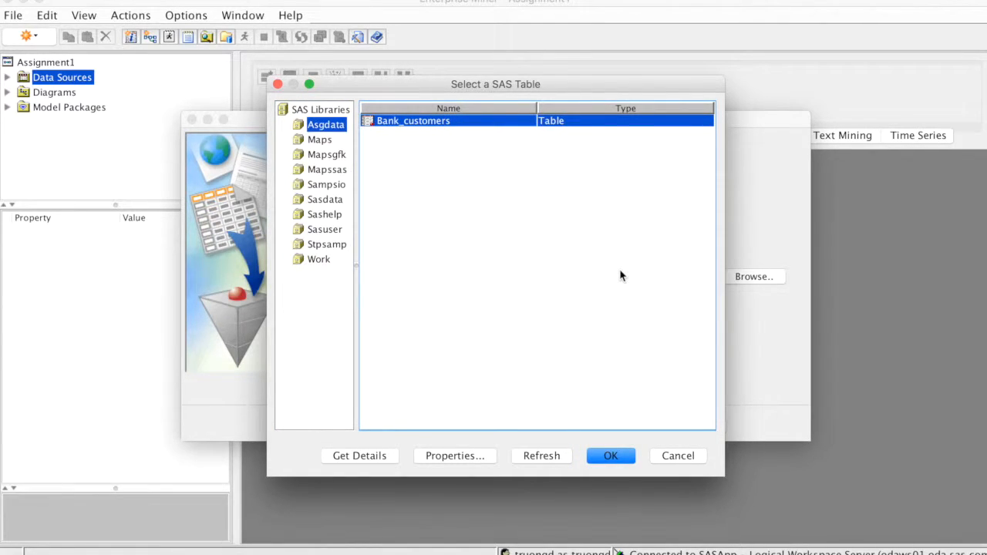
mouse_move(409, 213)
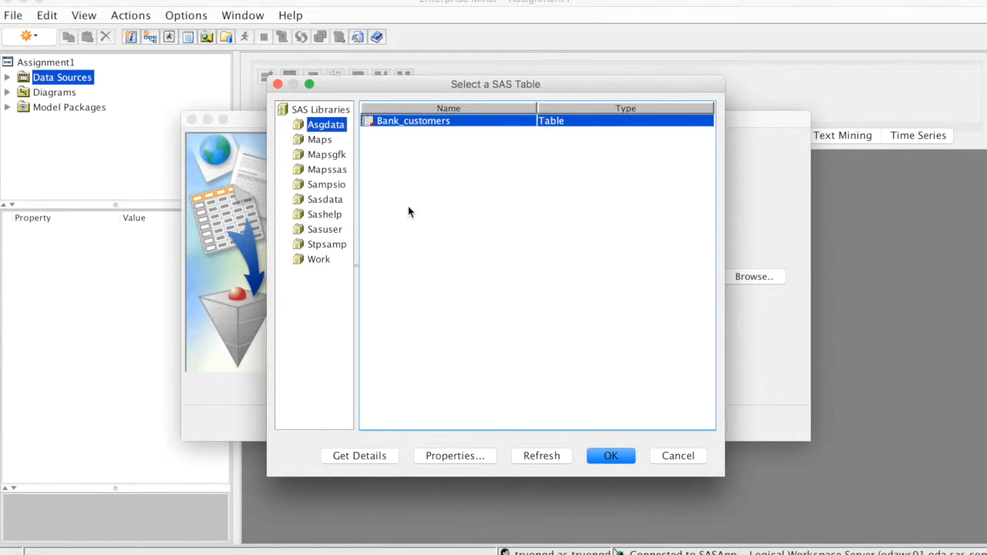
mouse_move(459, 249)
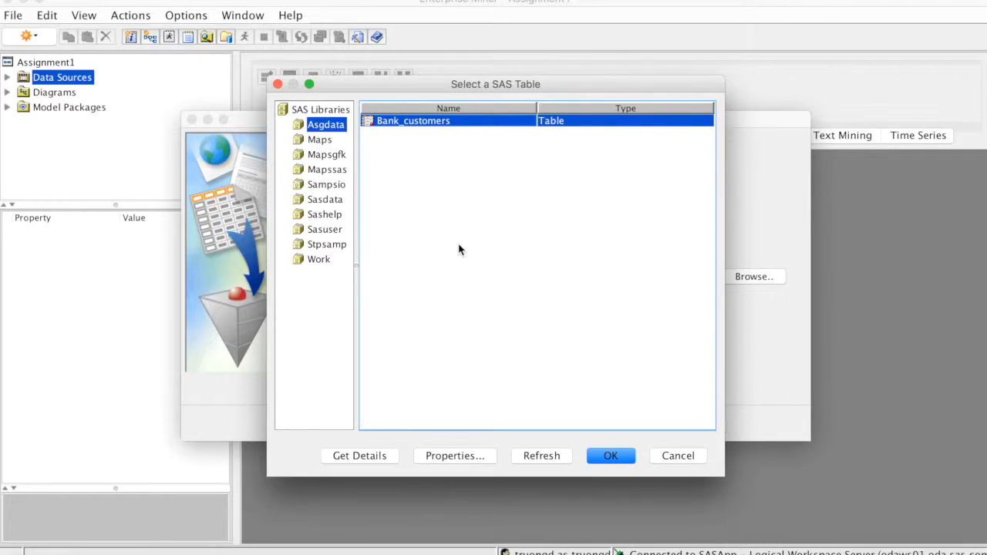